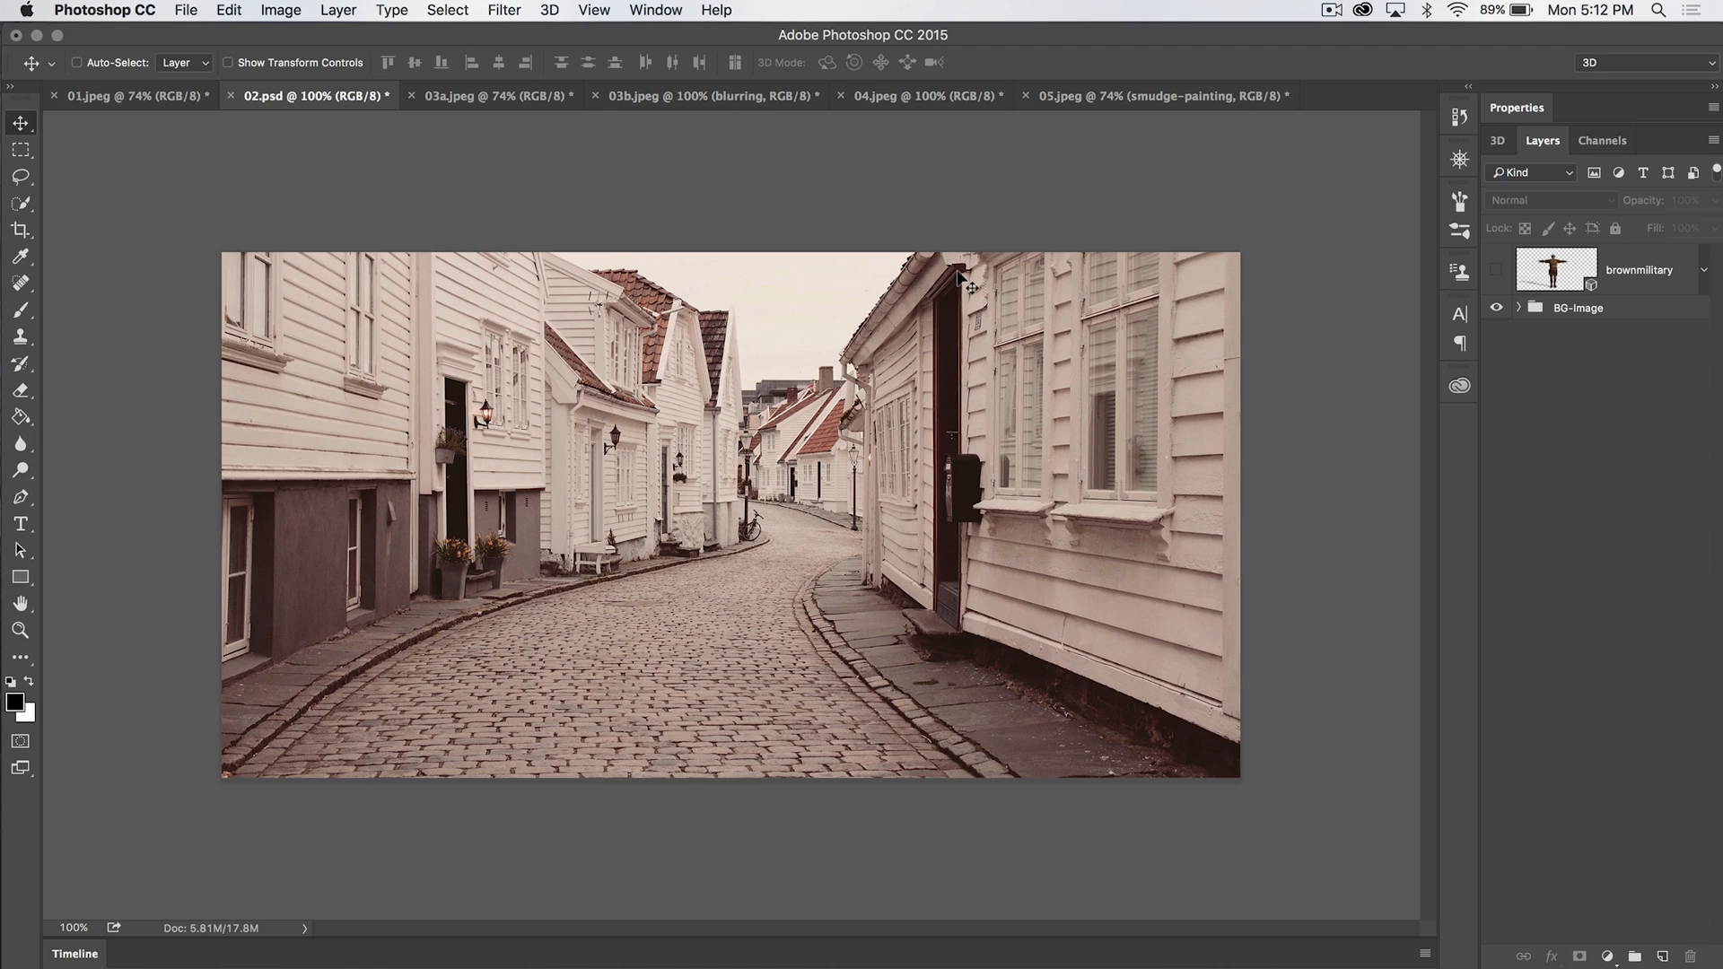
mouse_move(85, 305)
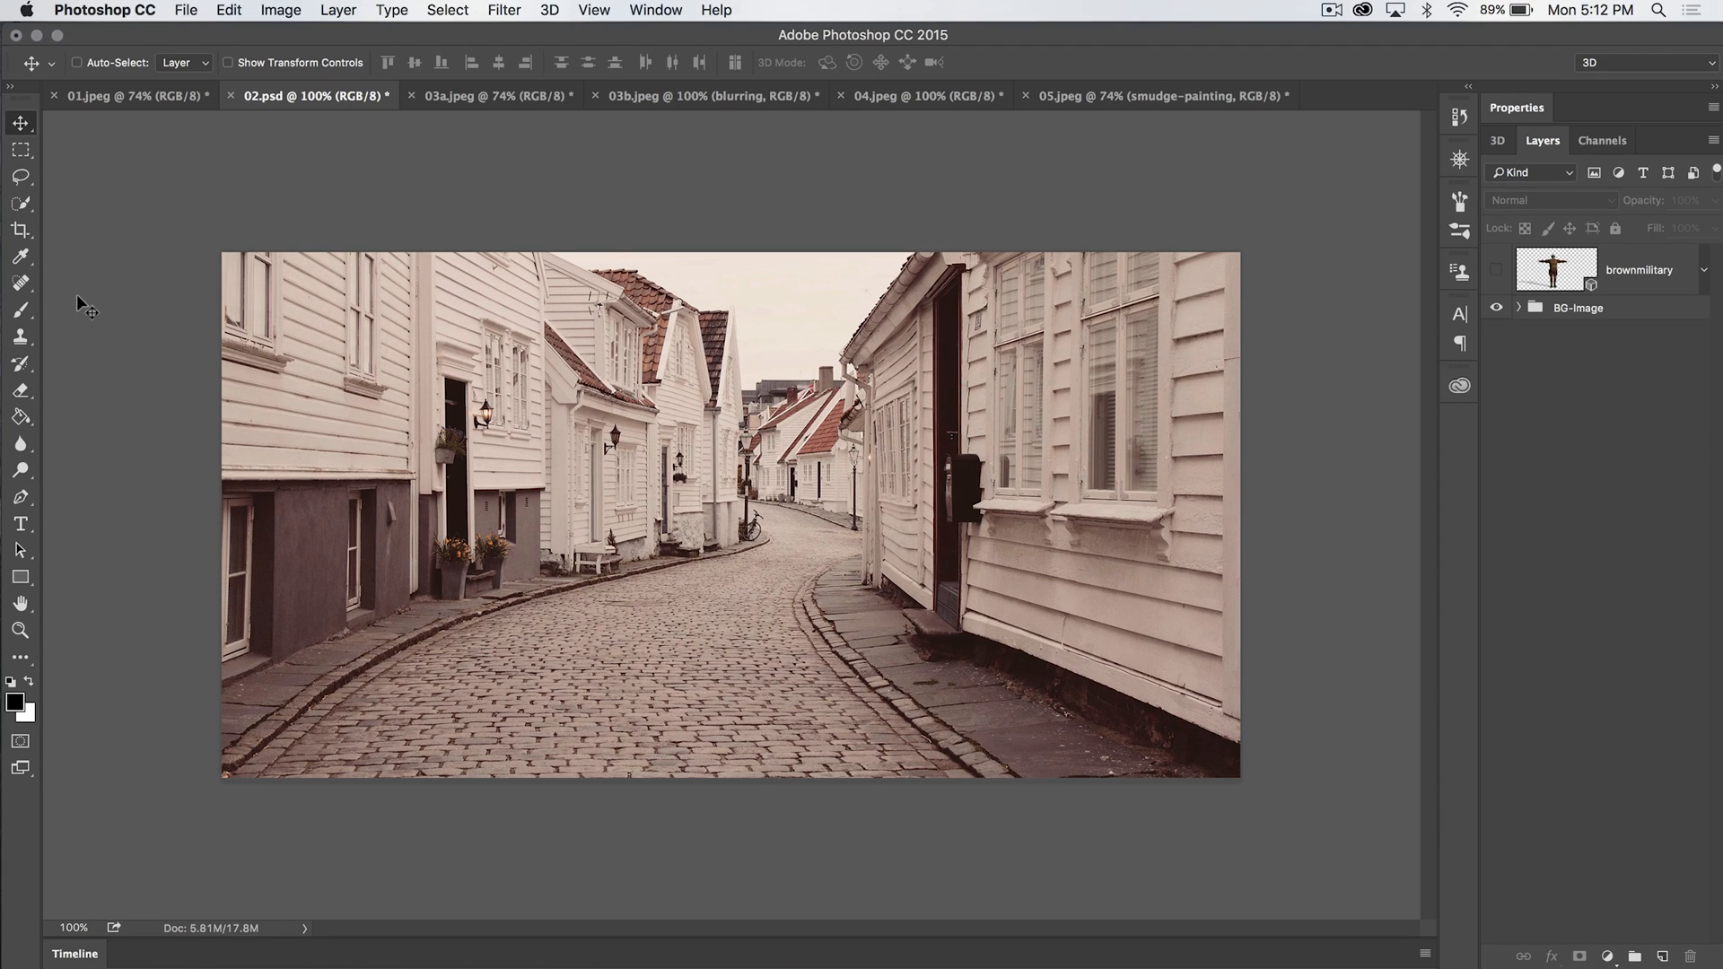
Step: Select the 3D Material Drop Tool, then the 3D Material Eyedropper Tool, from the toolbar flyouts
left_click(19, 416)
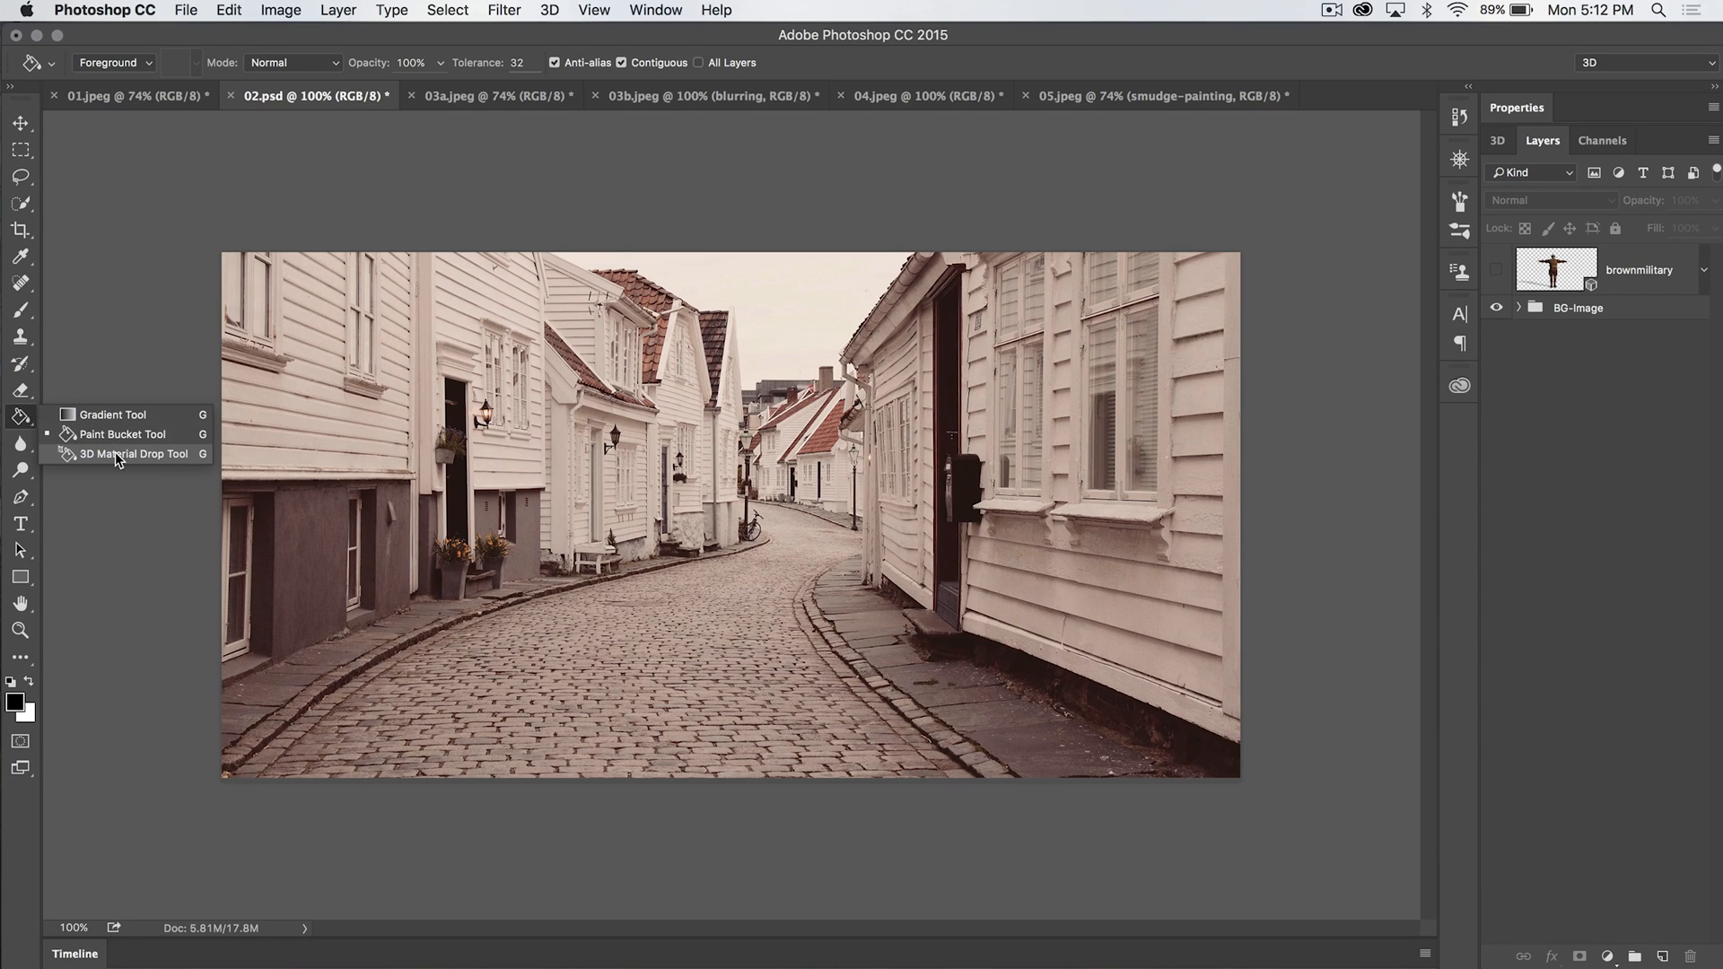
mouse_move(116, 459)
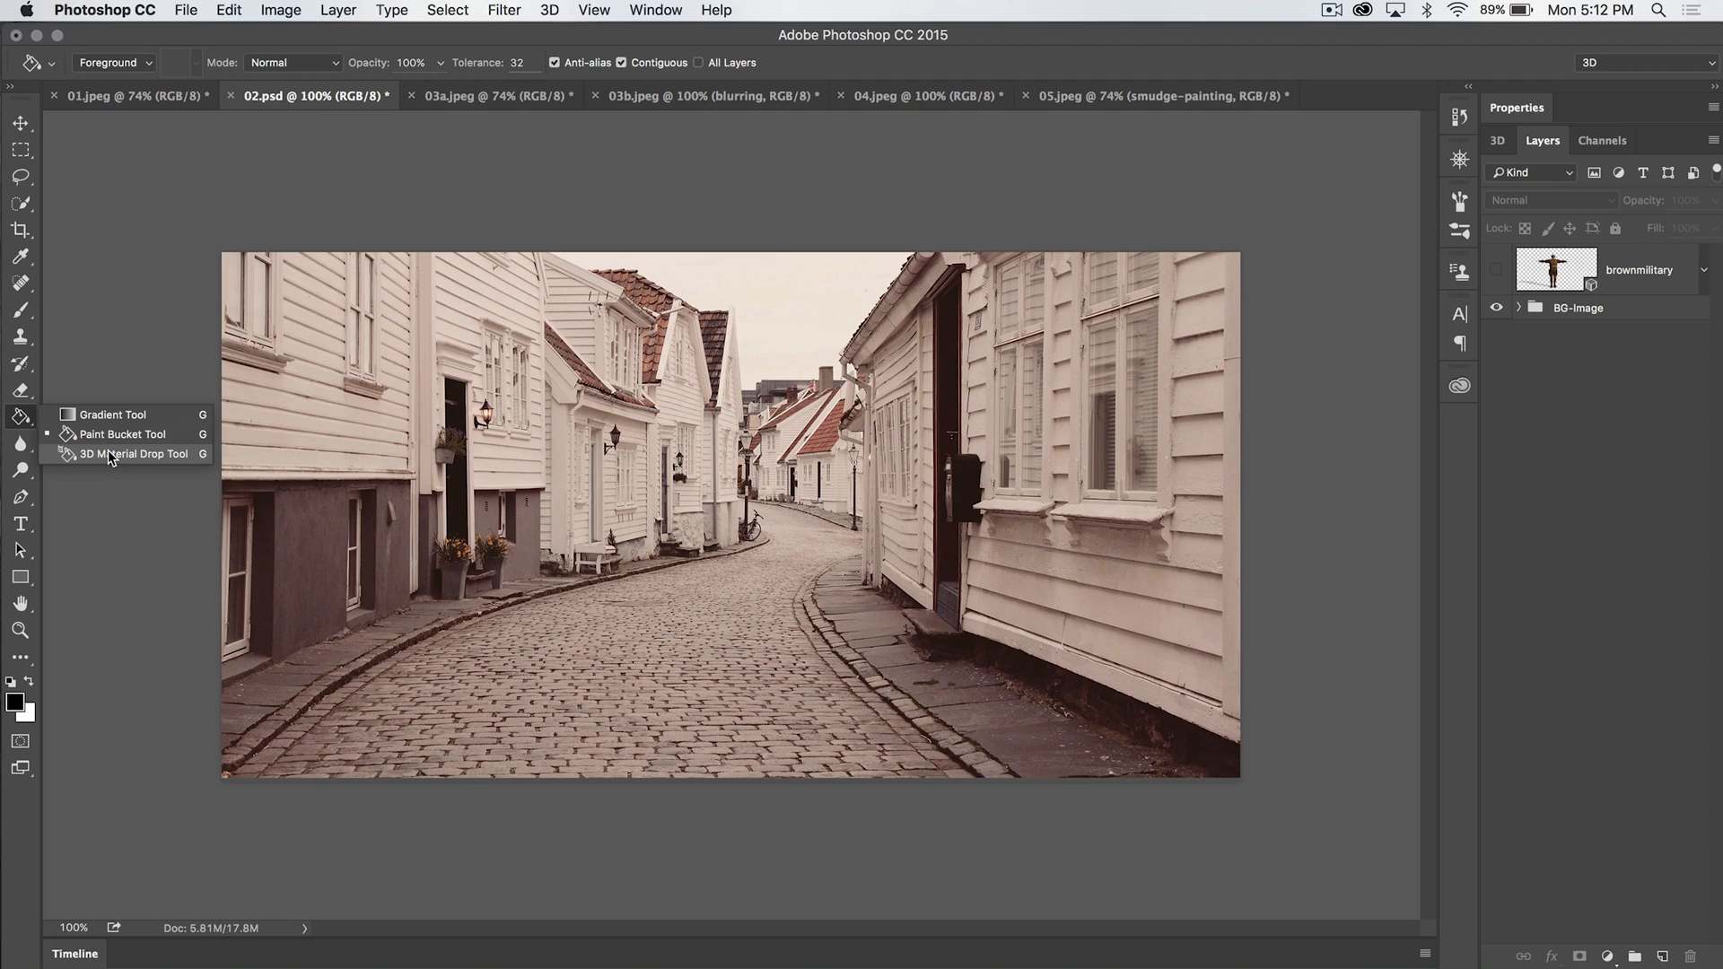
left_click(136, 454)
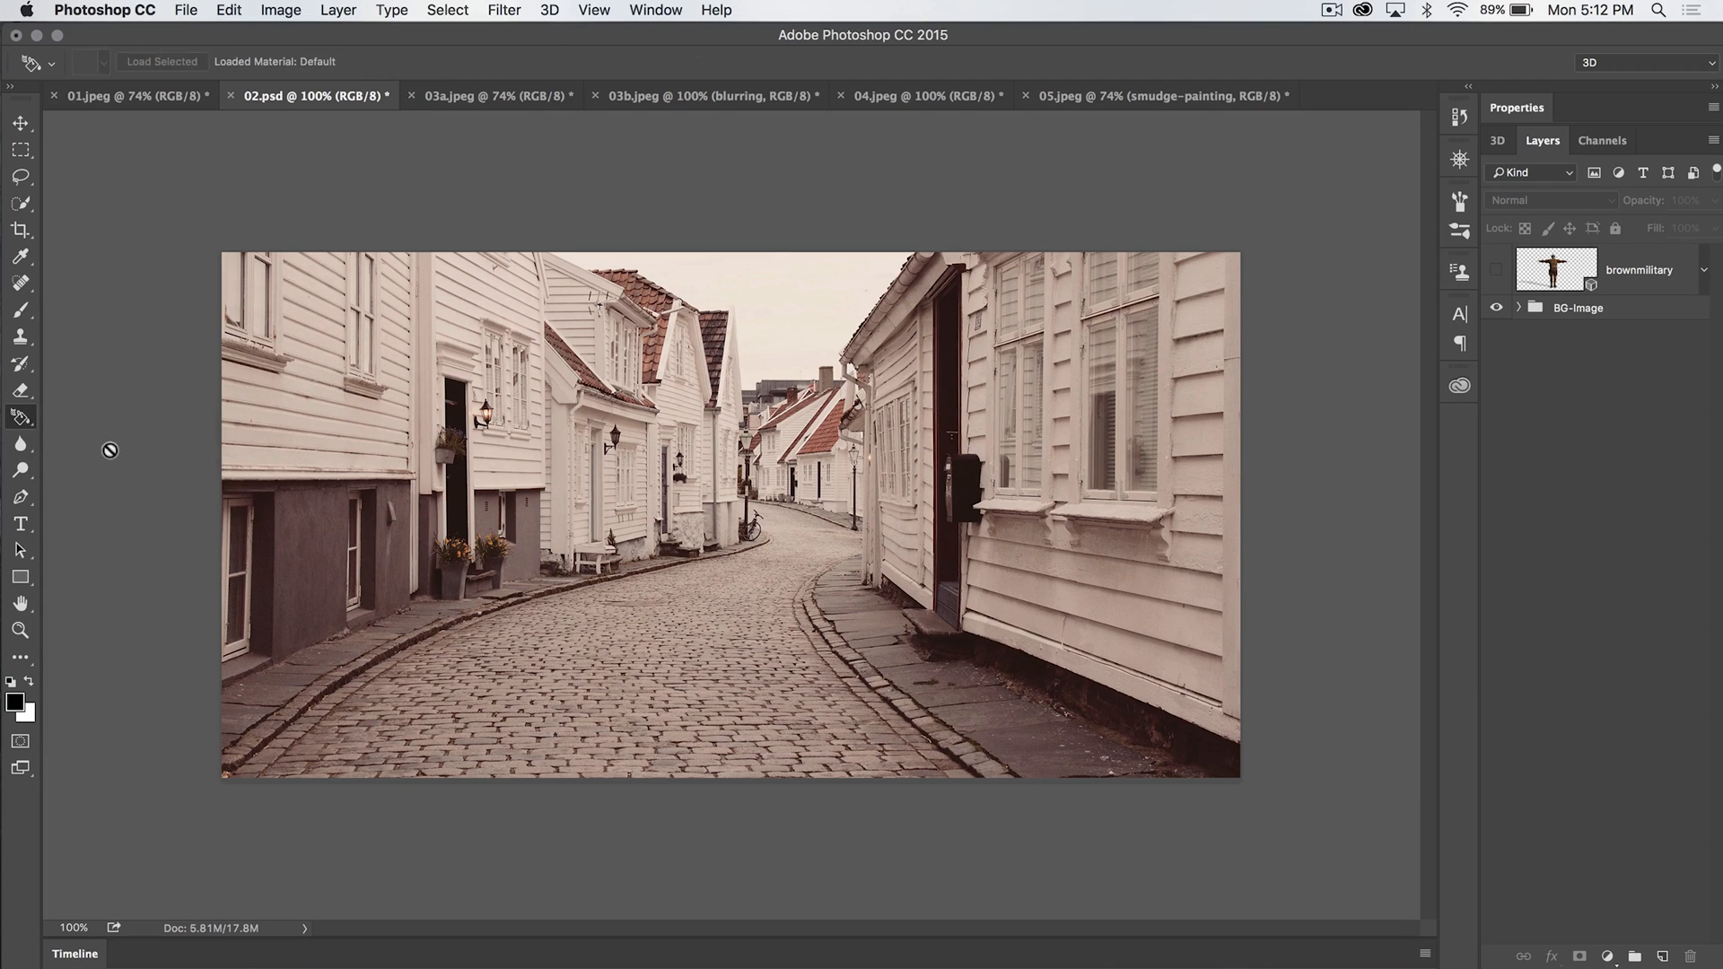
left_click(19, 257)
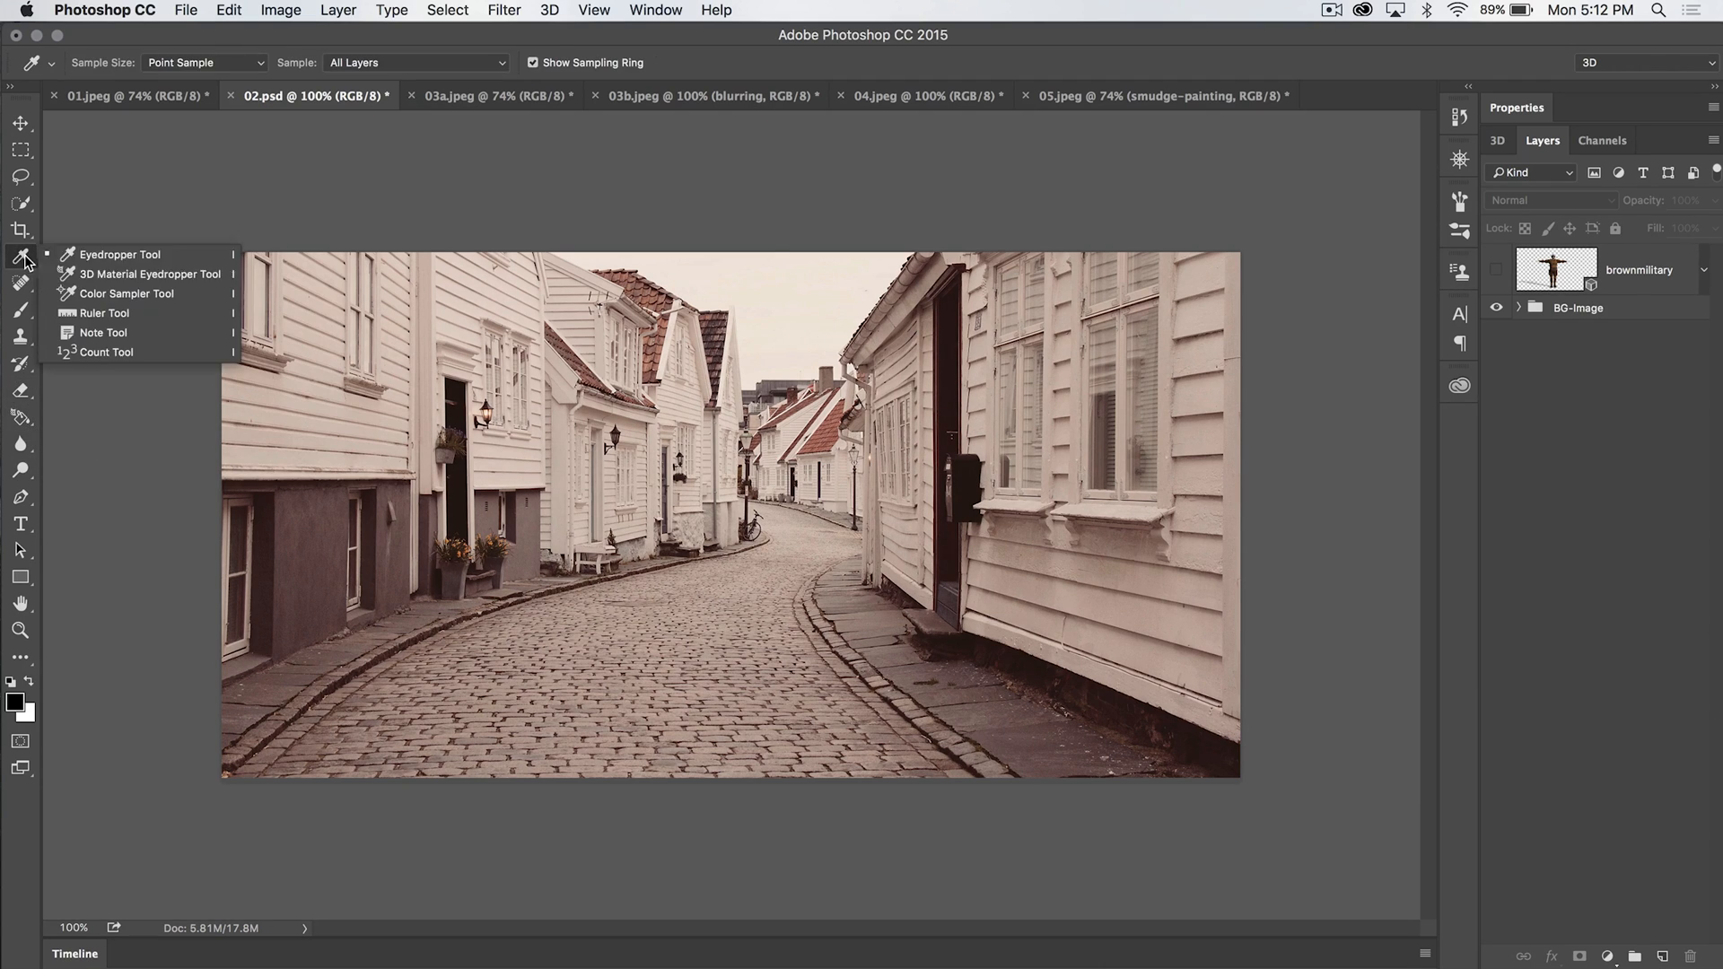
mouse_move(88, 273)
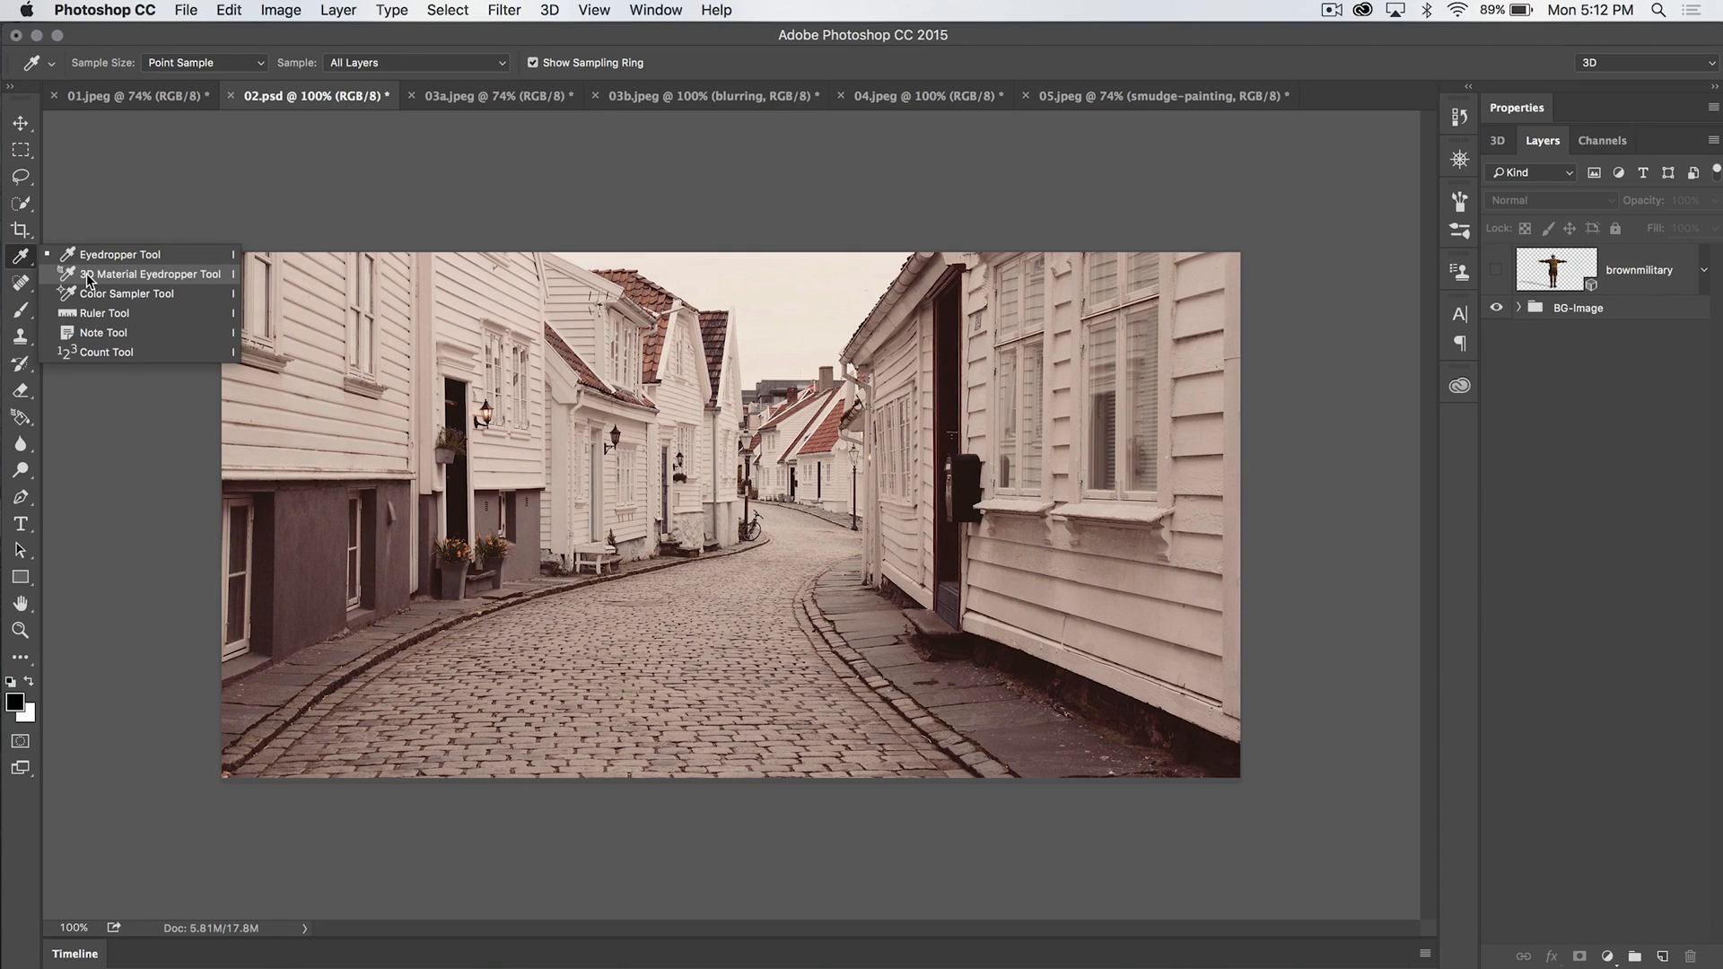
left_click(152, 274)
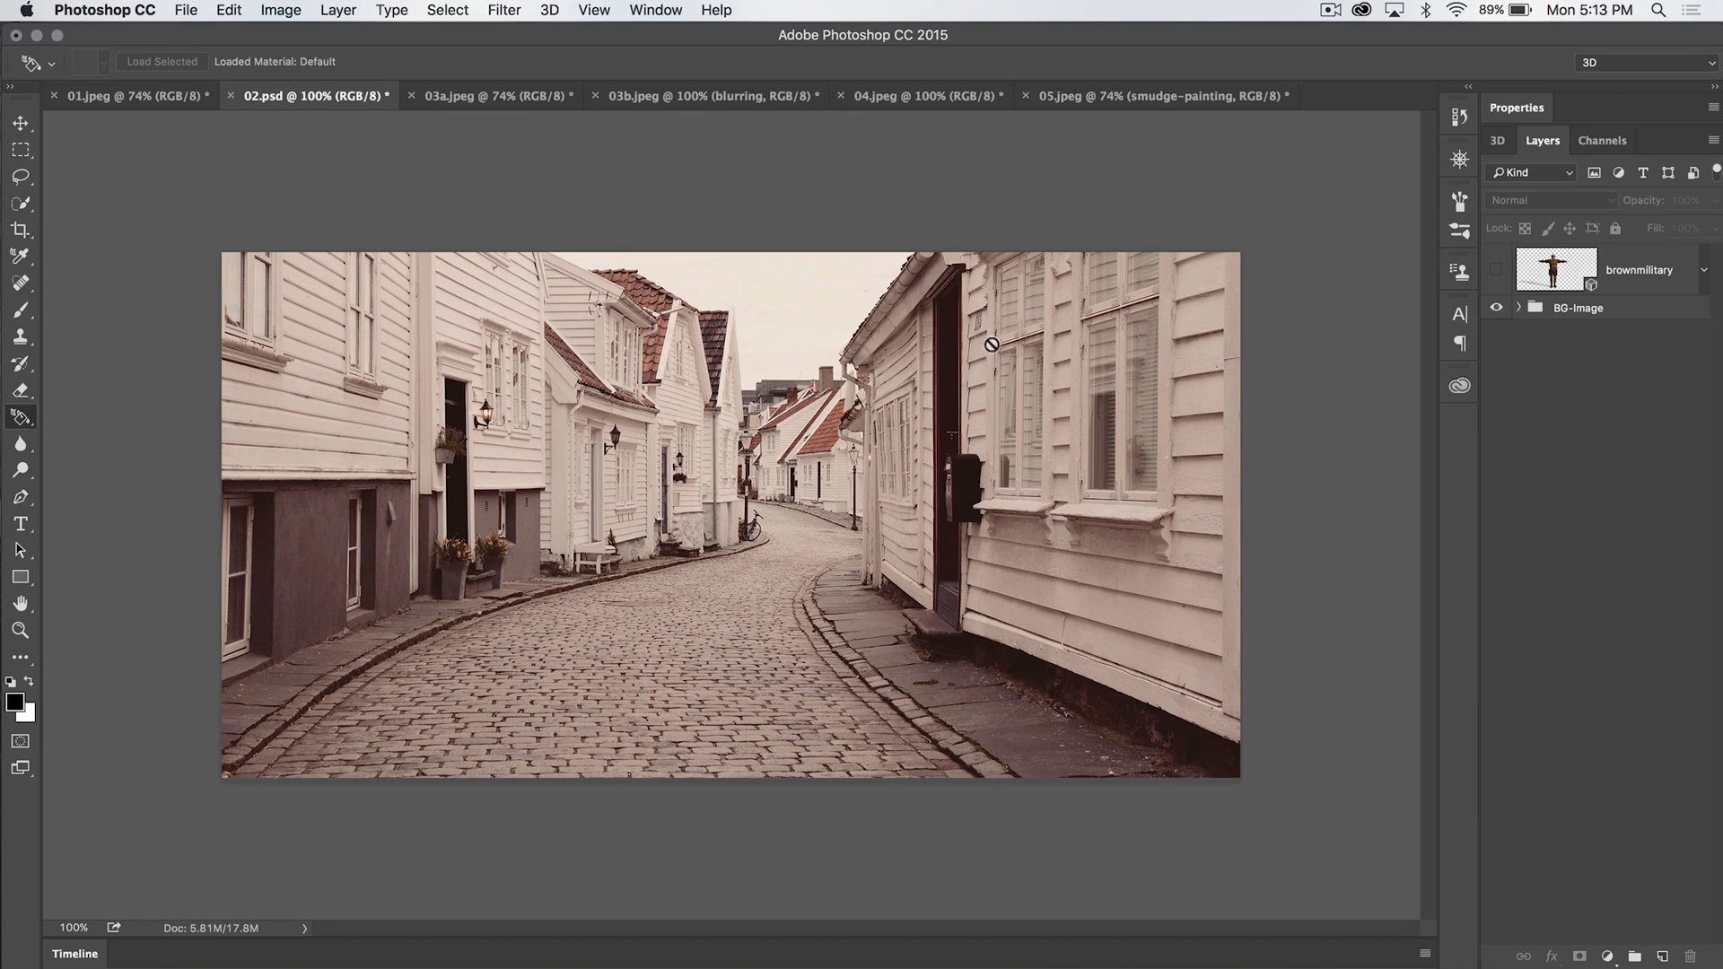
Step: Turn on visibility of the brownmilitary 3D layer in the Layers panel
left_click(1496, 270)
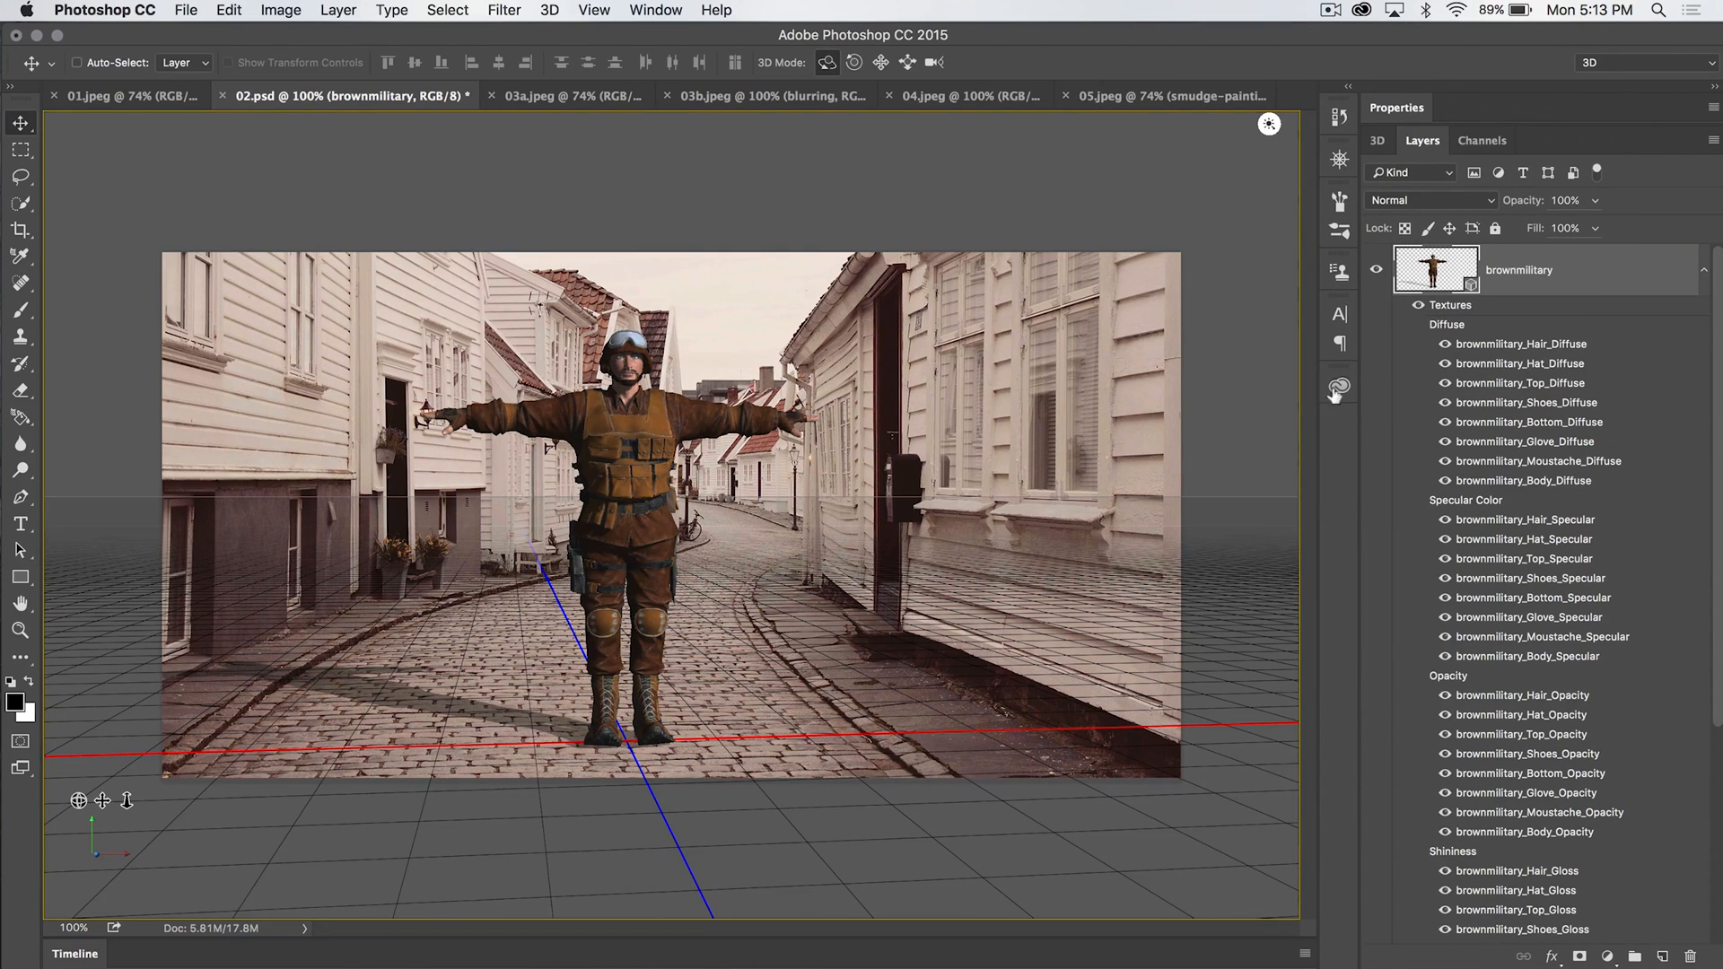
mouse_move(1520, 382)
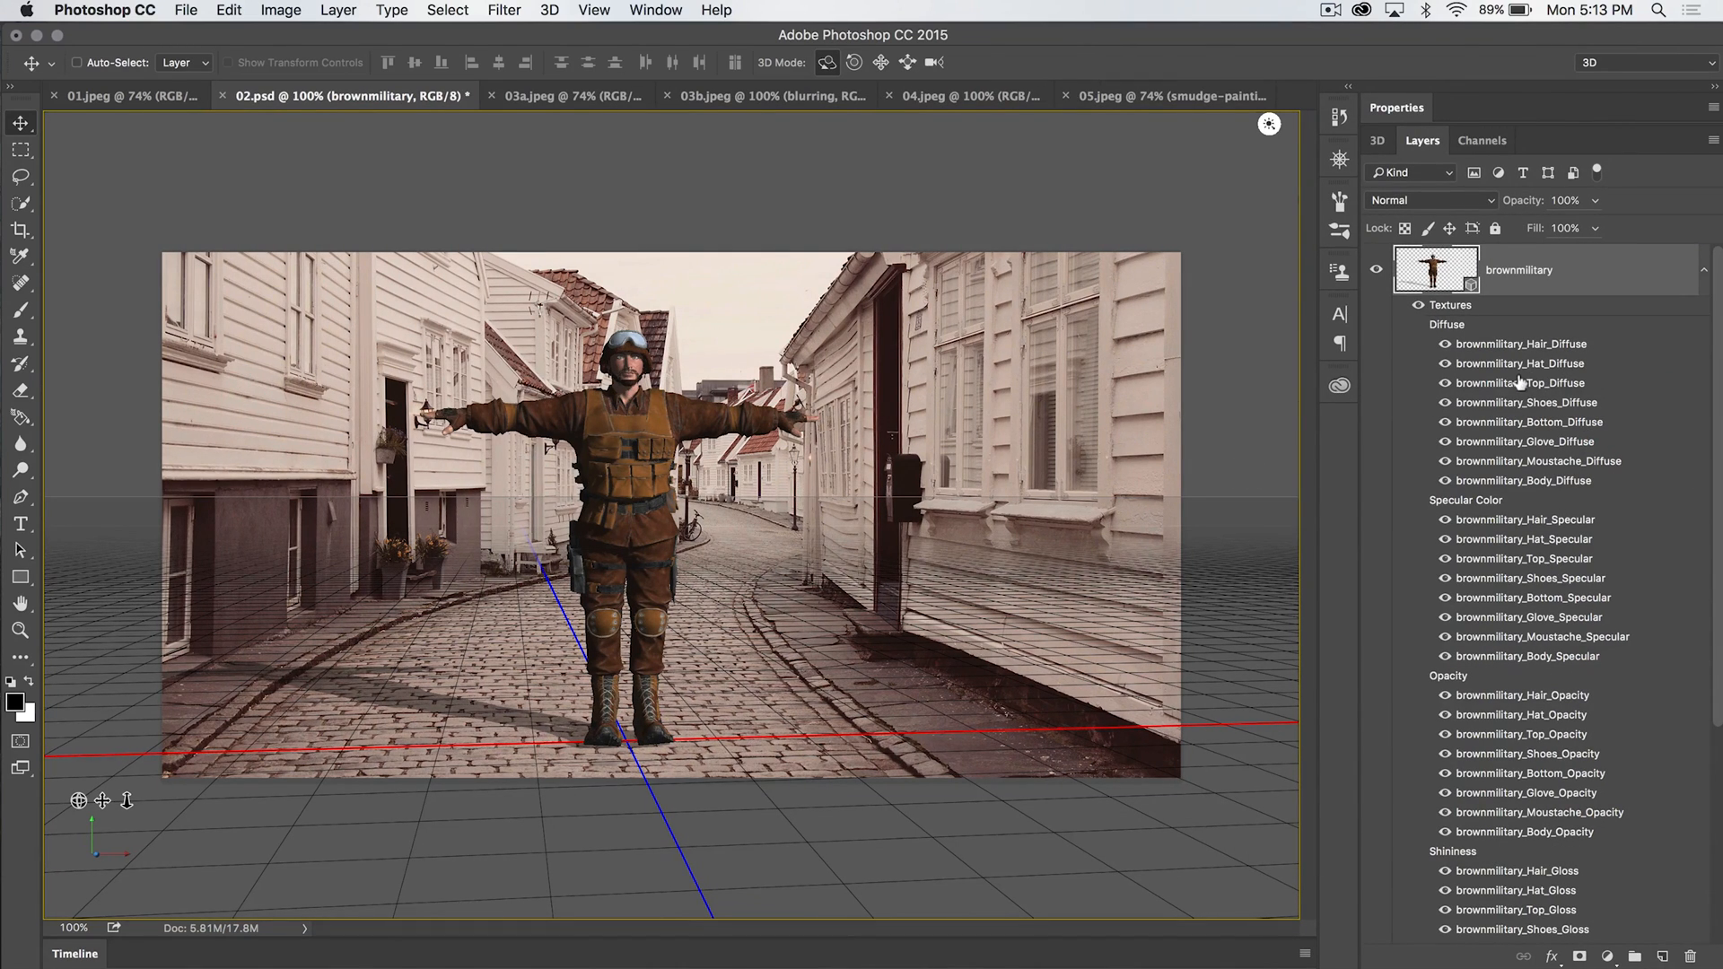
double_click(1526, 382)
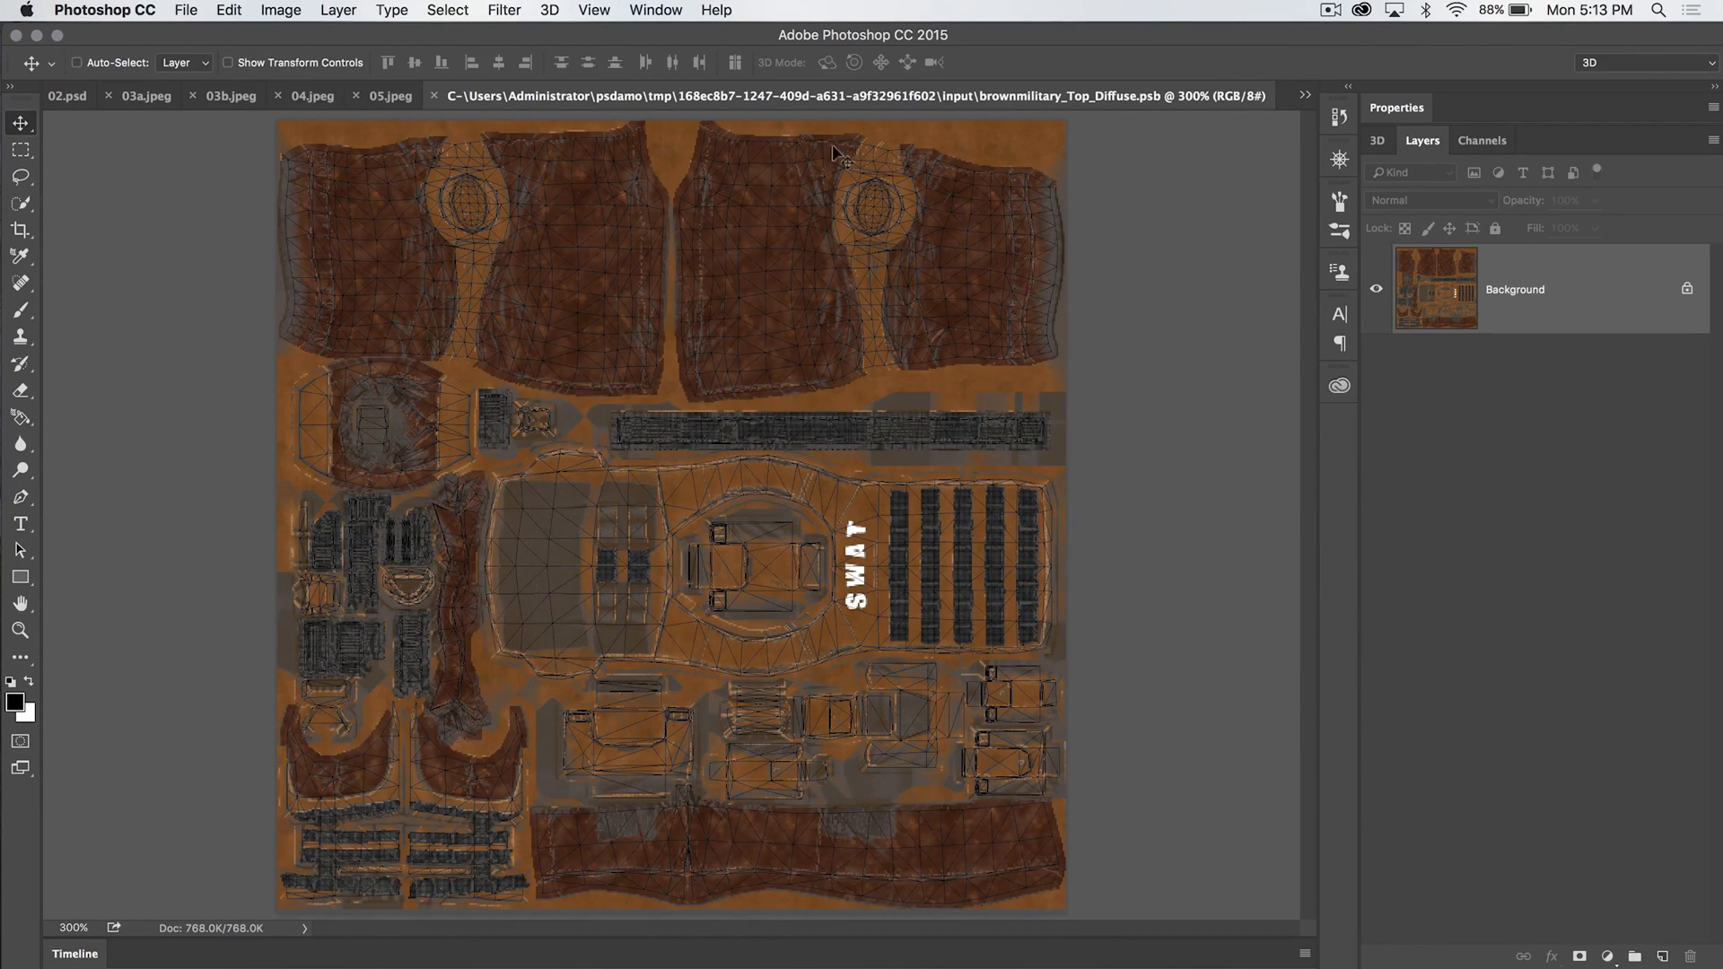
mouse_move(867, 187)
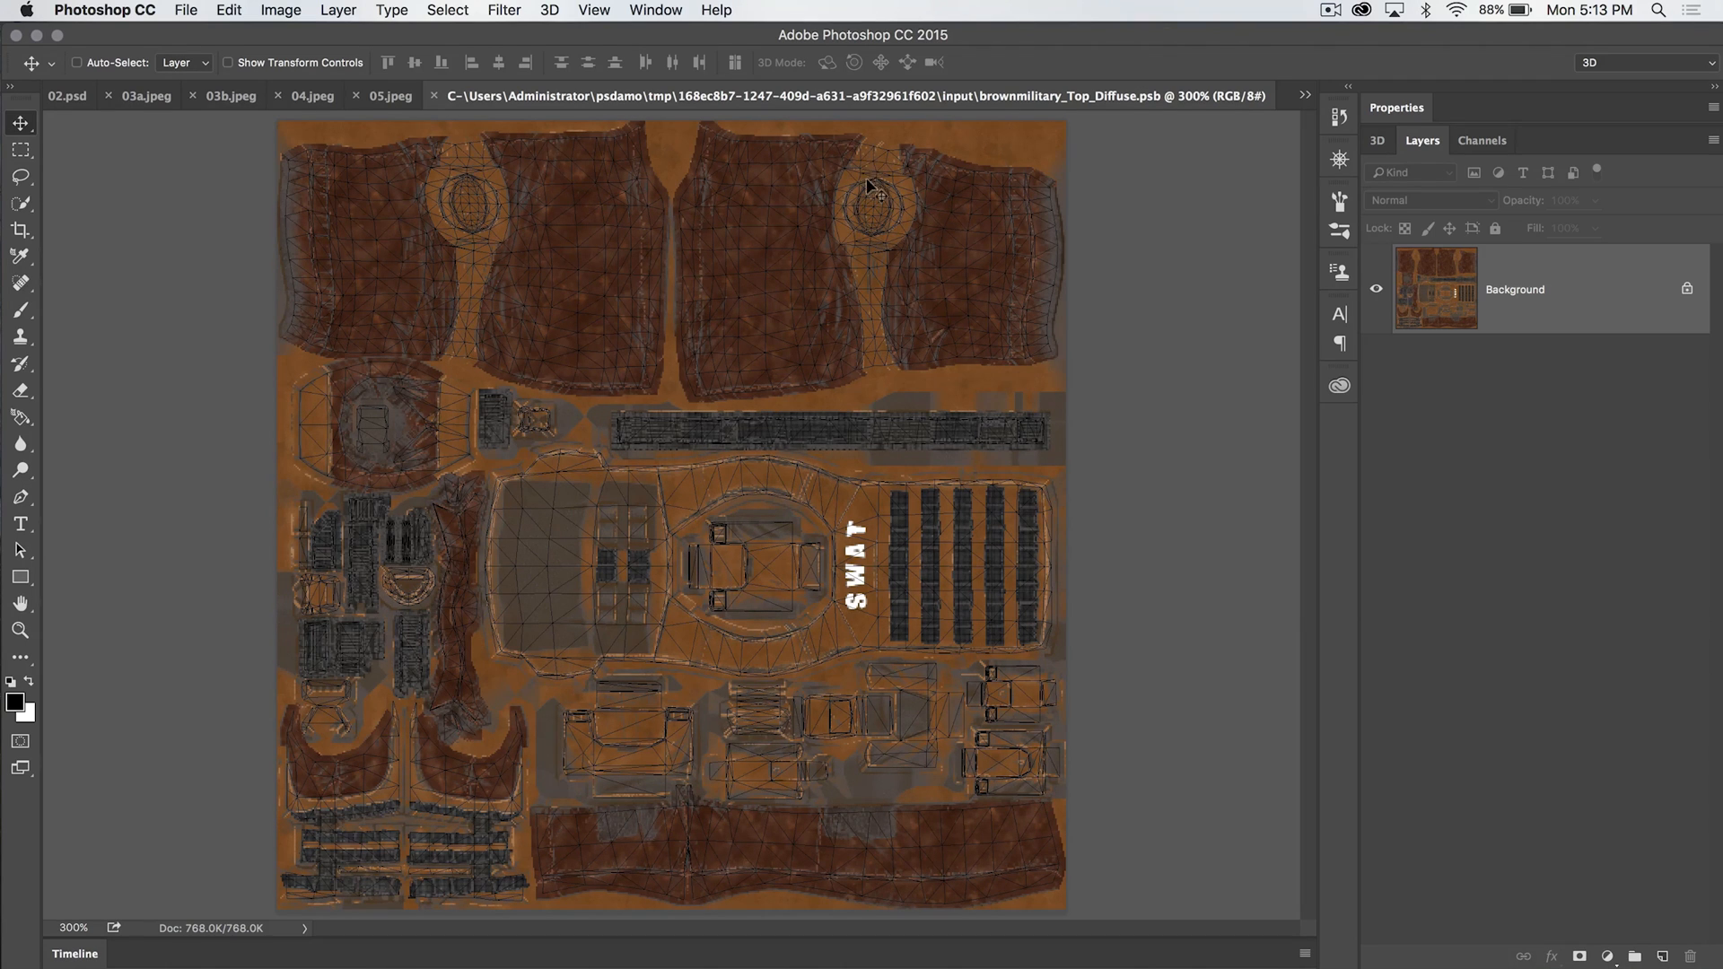
mouse_move(841, 604)
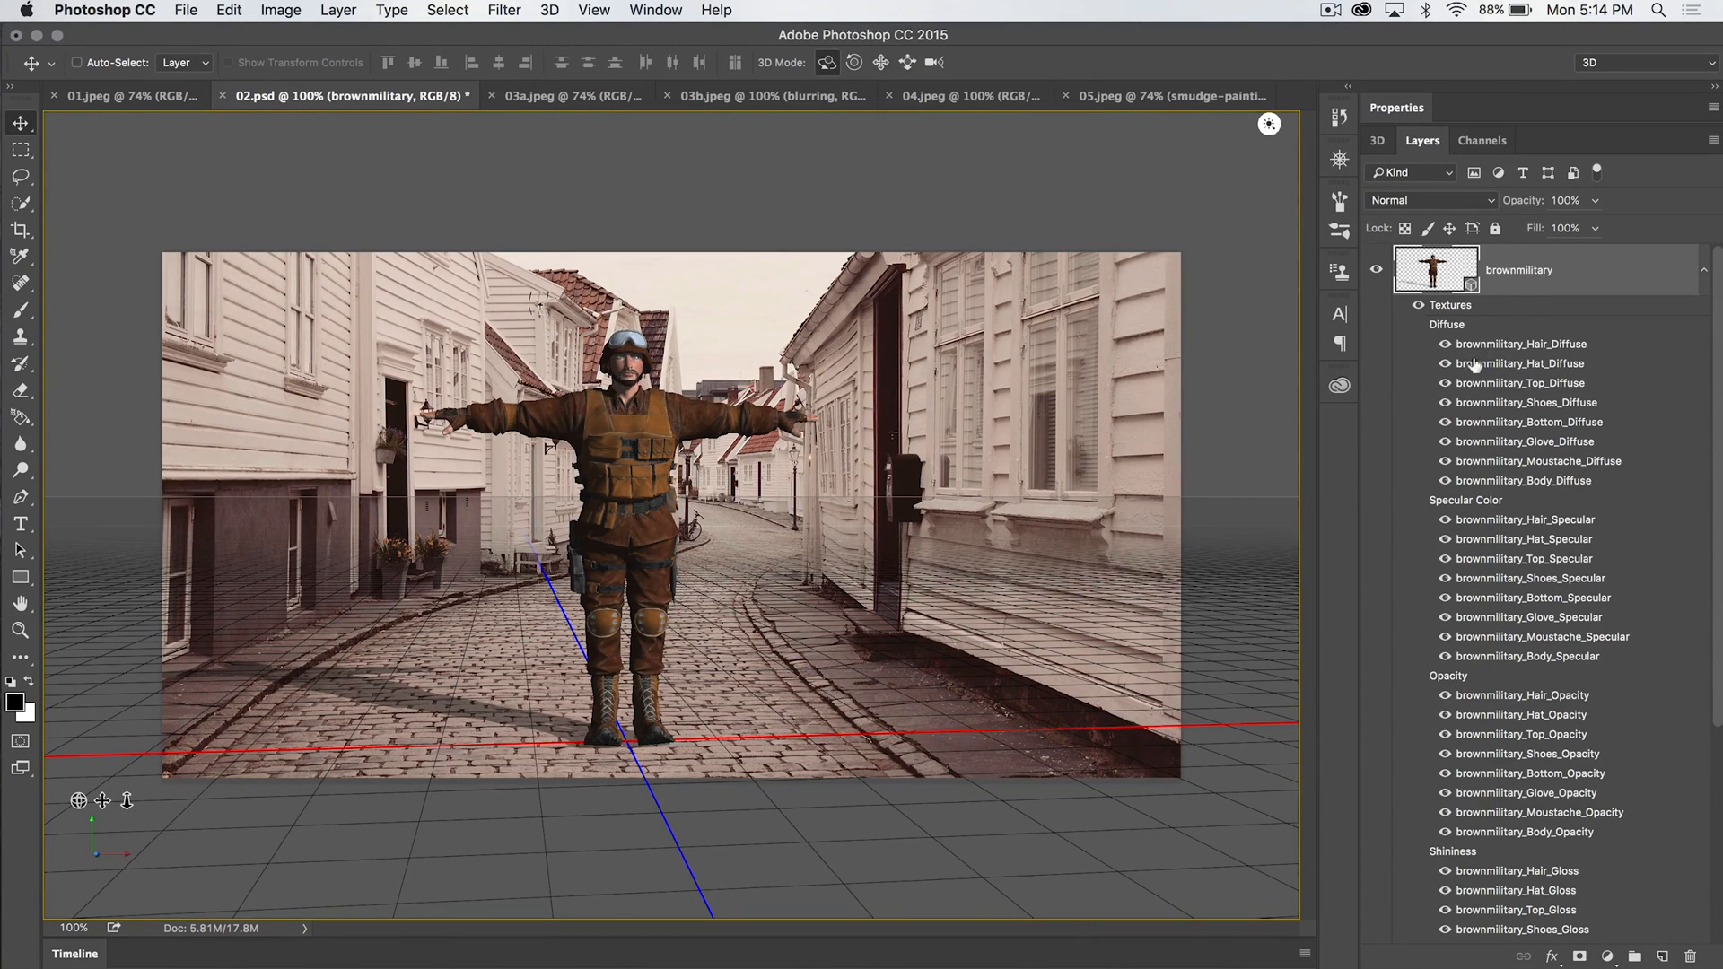
mouse_move(1473, 366)
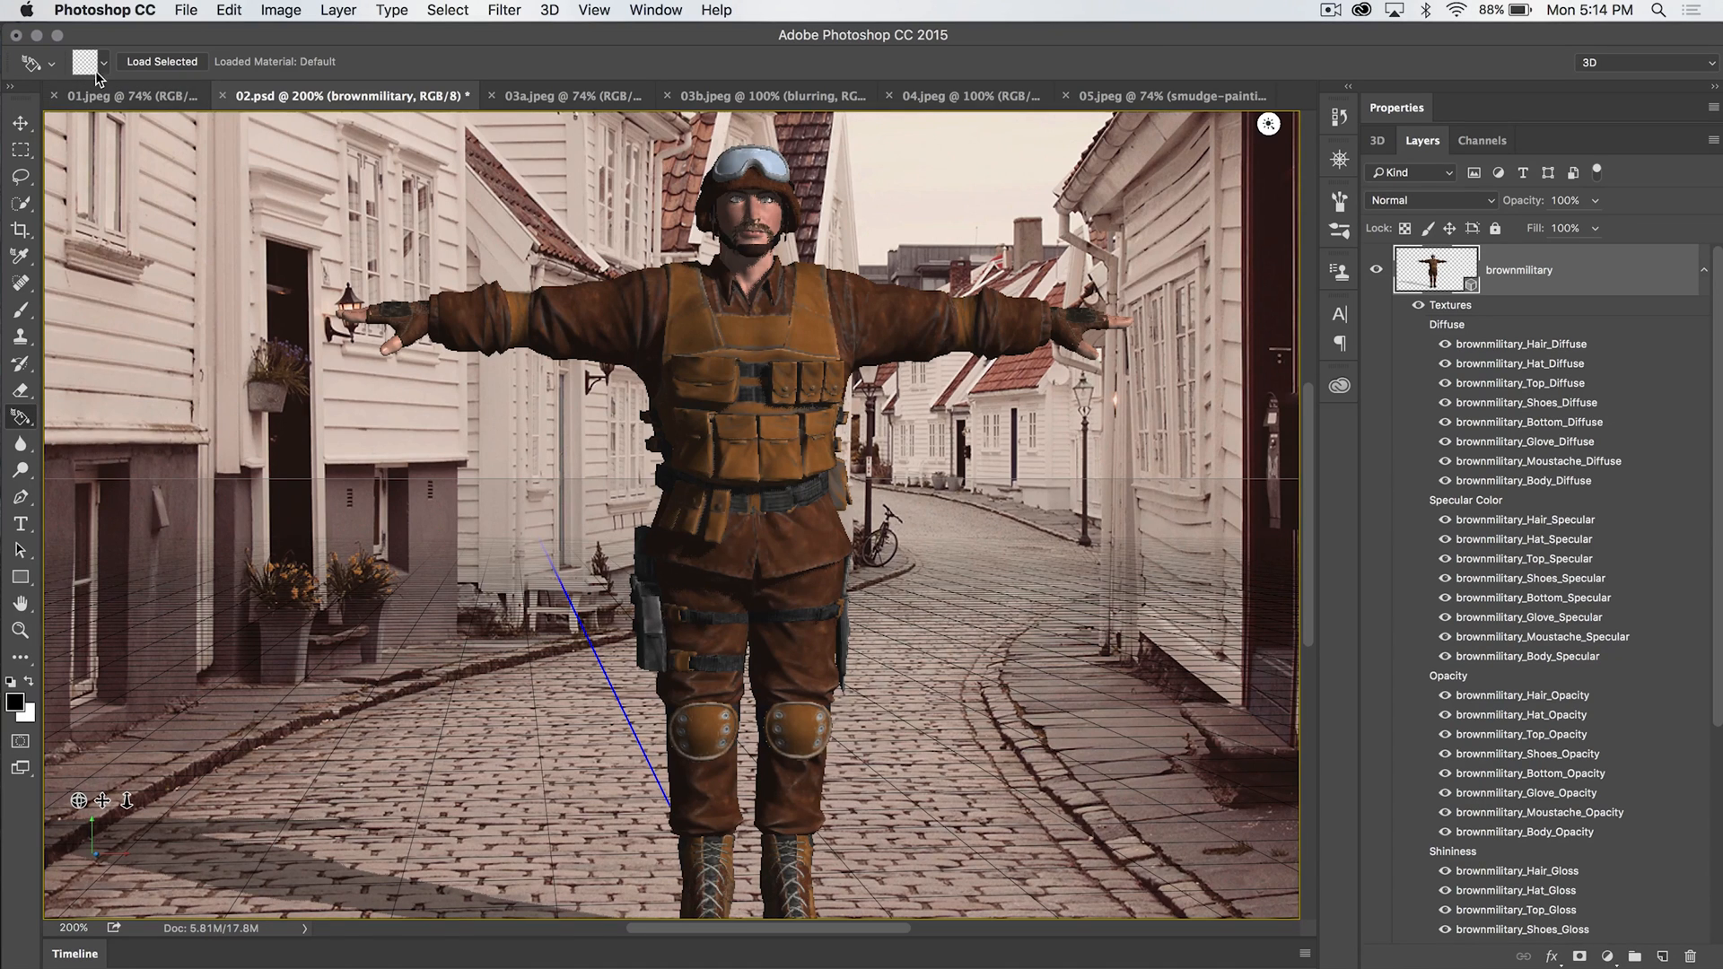
Step: Open the 3D material picker and its gear options menu for loading materials
left_click(86, 61)
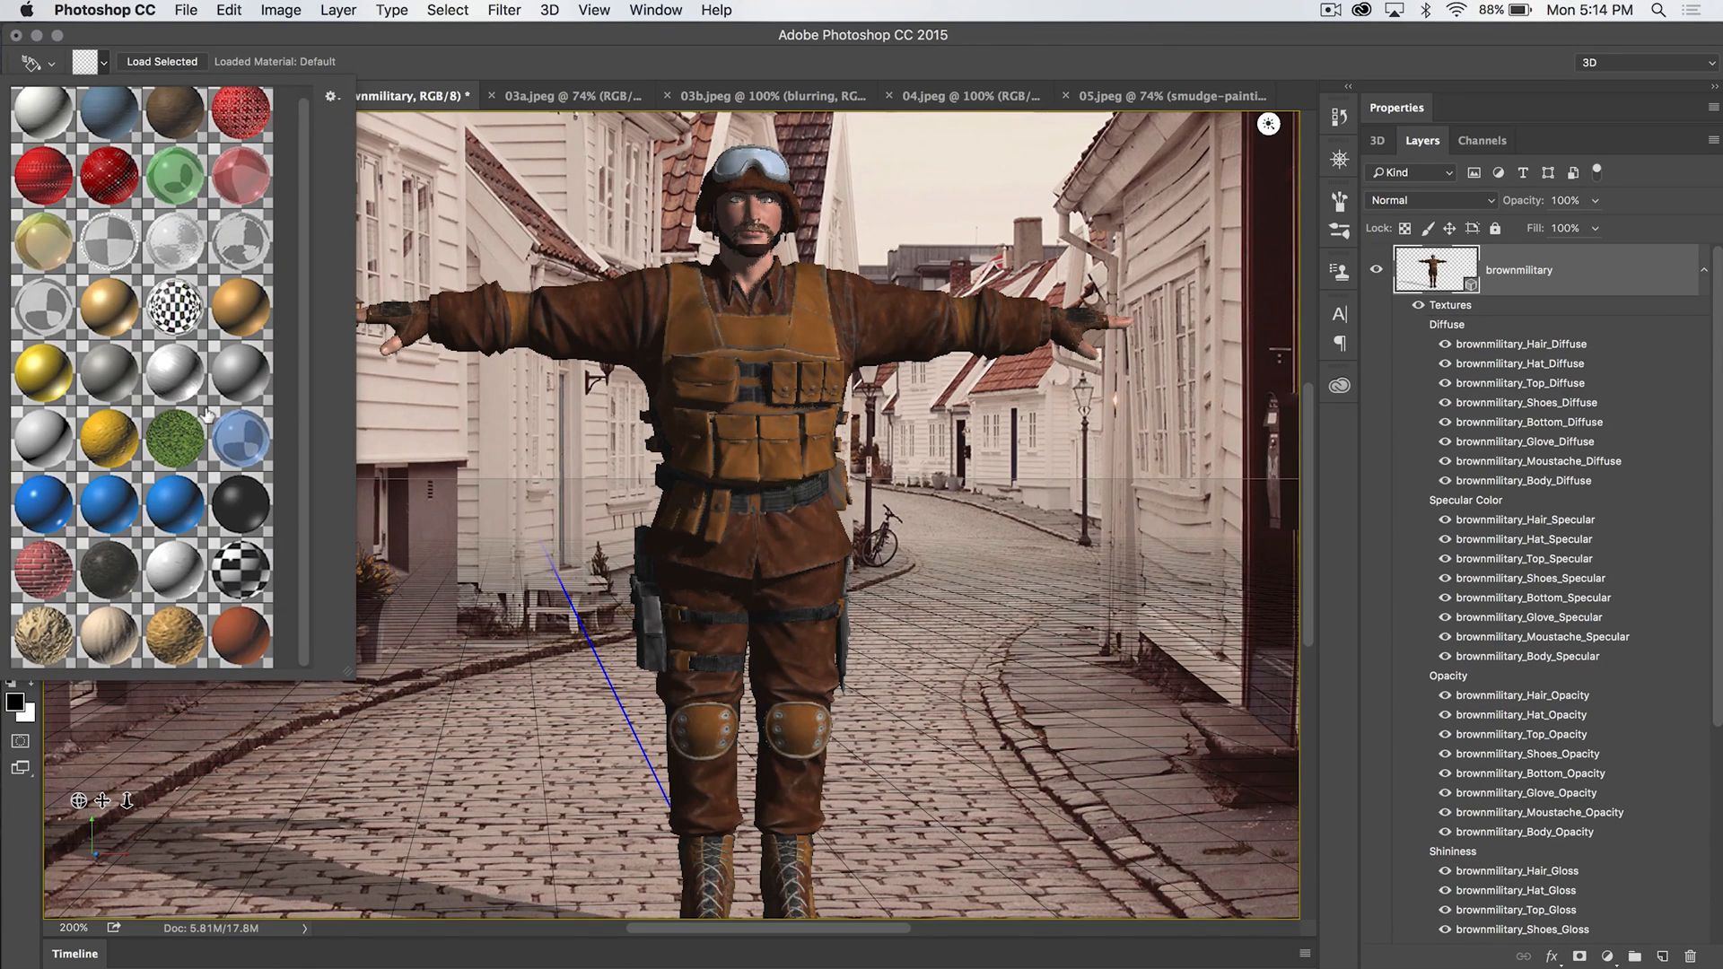
left_click(331, 96)
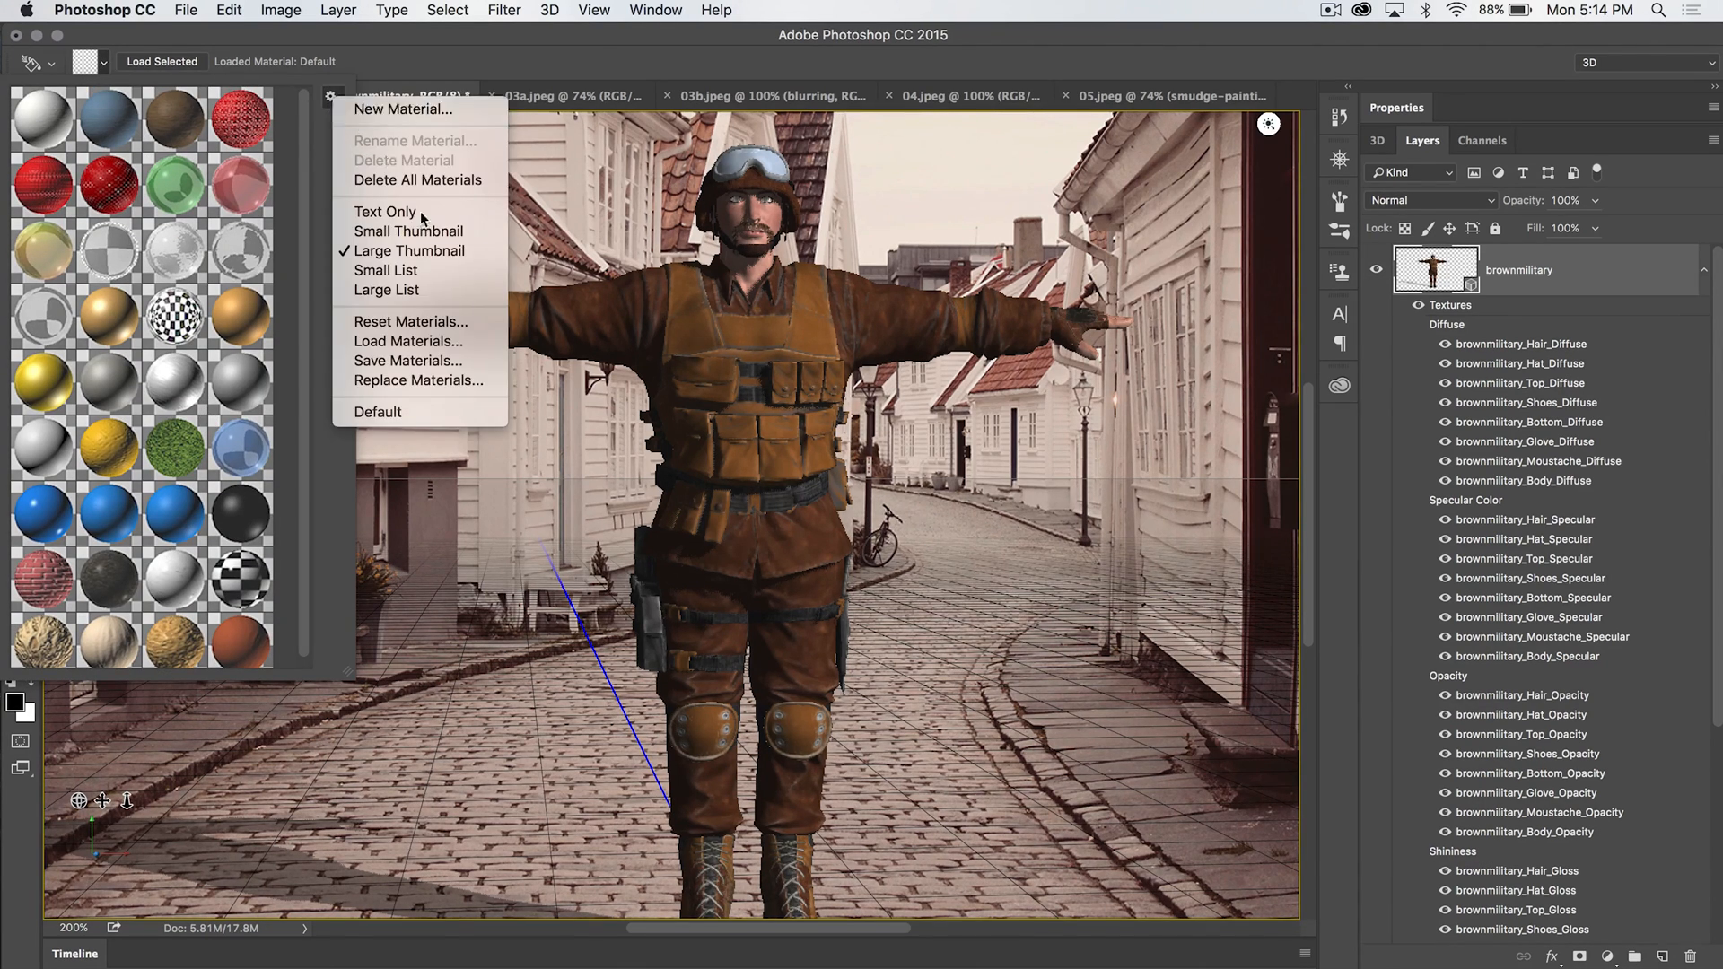
mouse_move(407, 341)
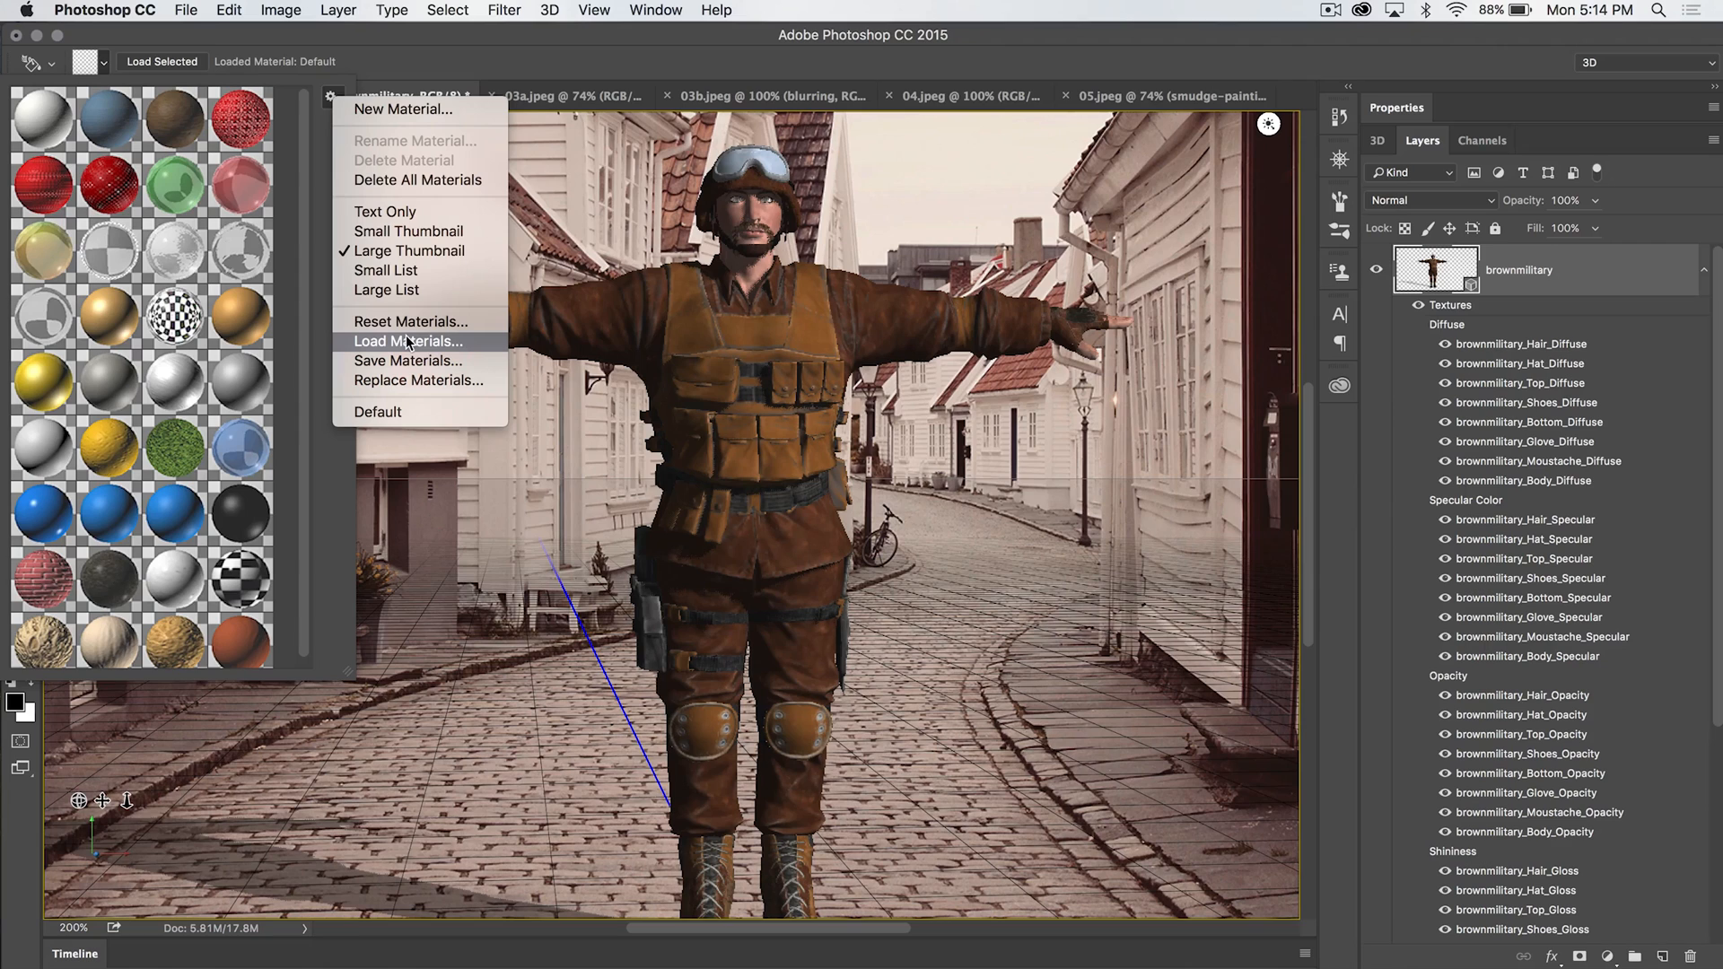
mouse_move(409, 321)
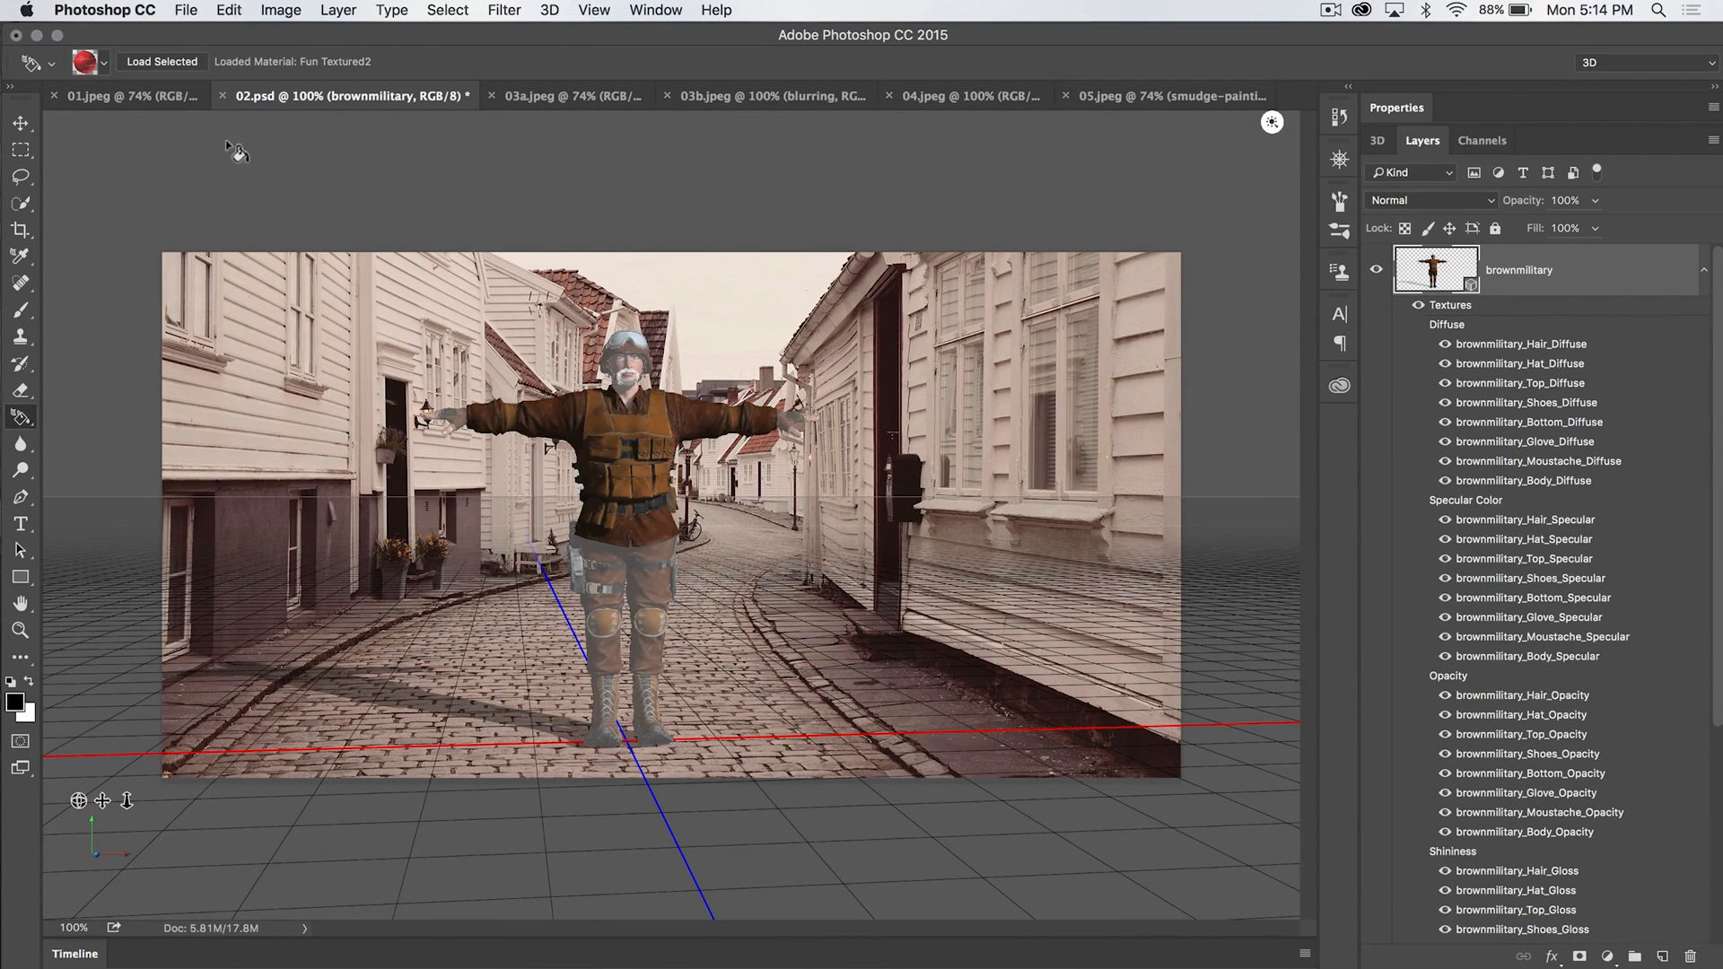
left_click(102, 62)
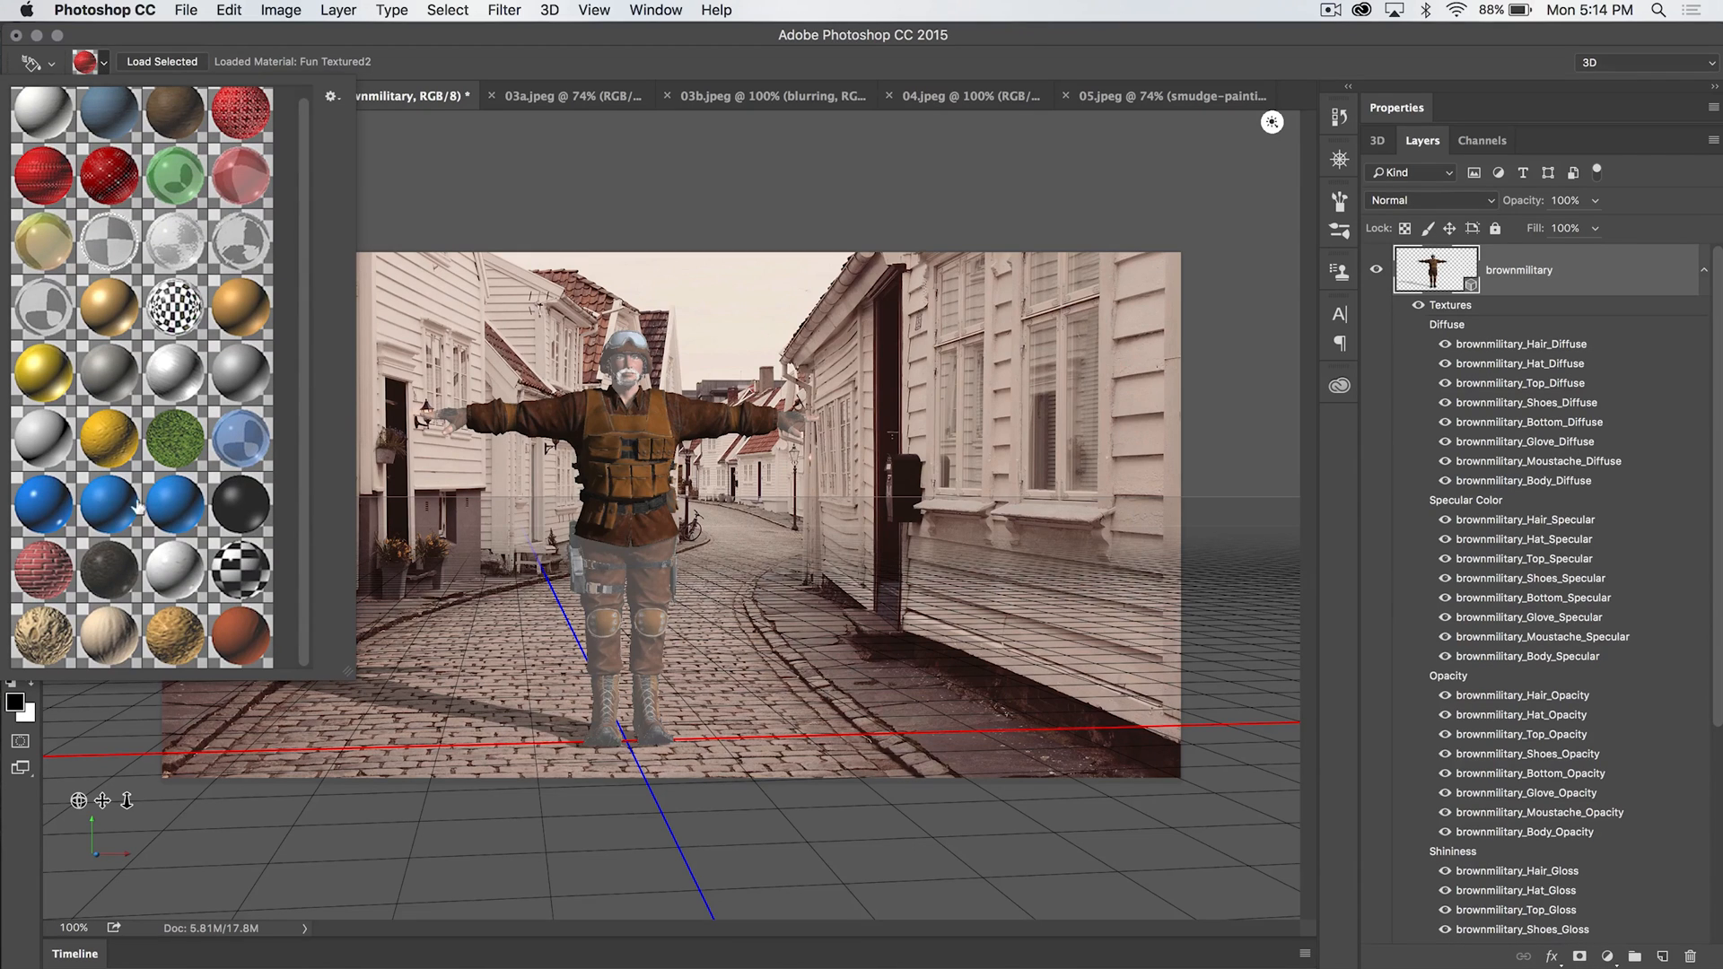
mouse_move(185, 382)
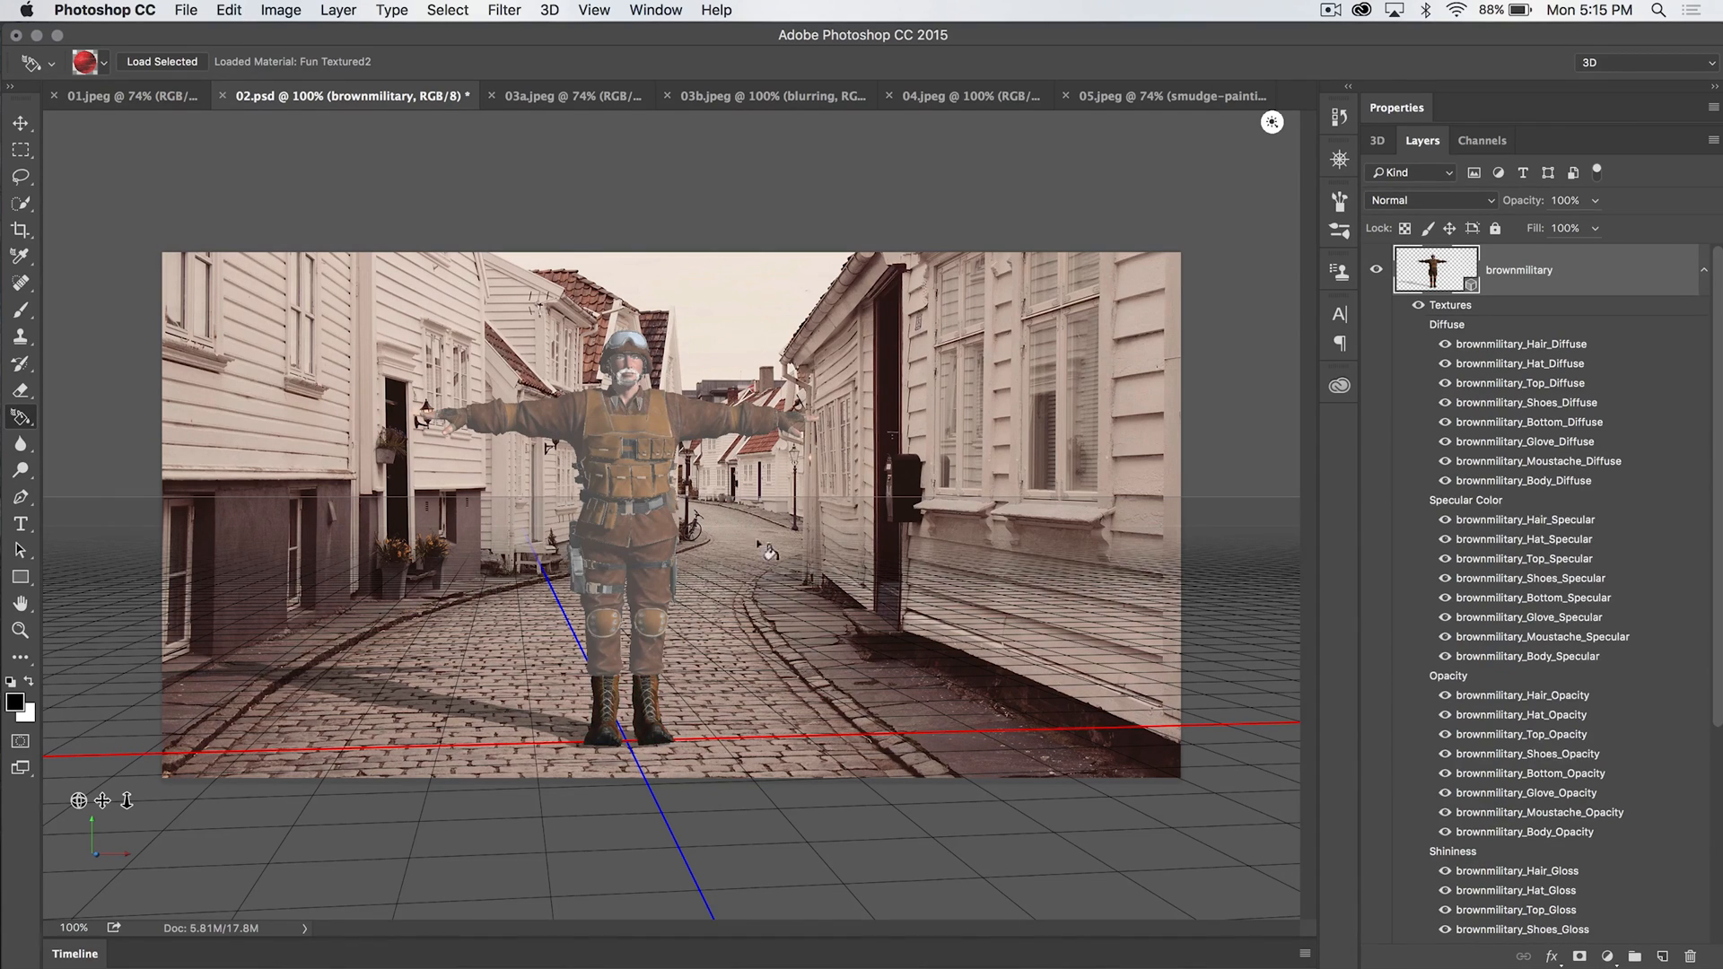
left_click(19, 417)
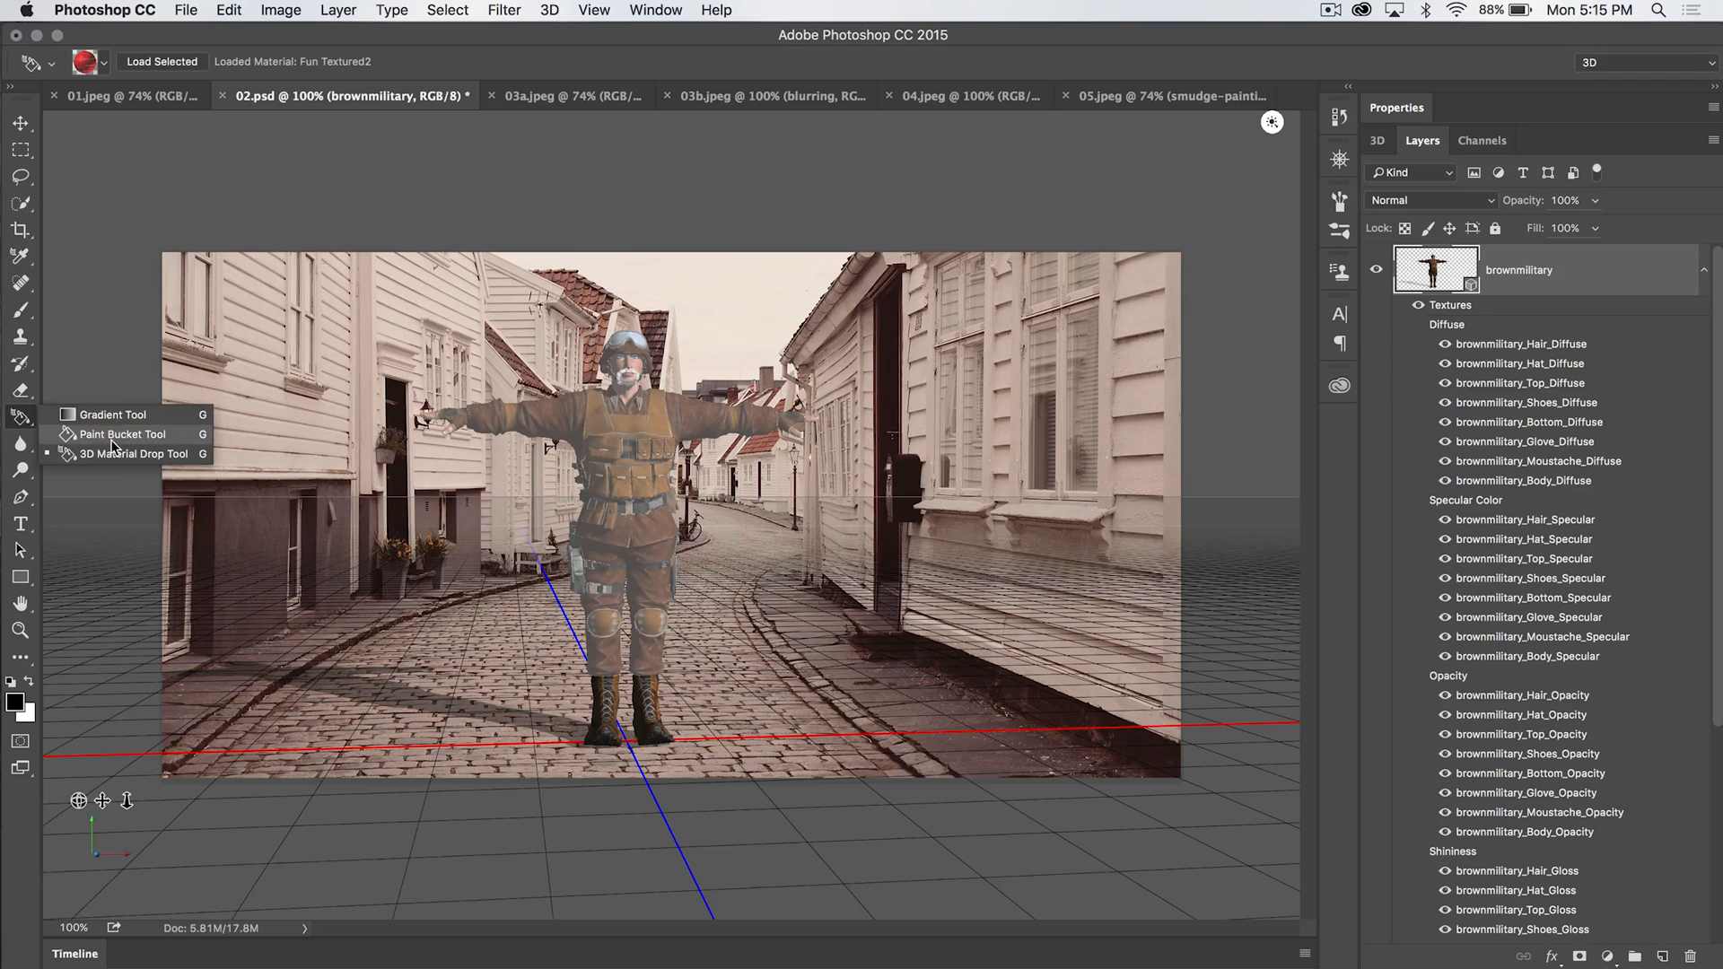
Step: Drop the Bodymat skin material onto the shirt and select the BG-Image group
left_click(87, 62)
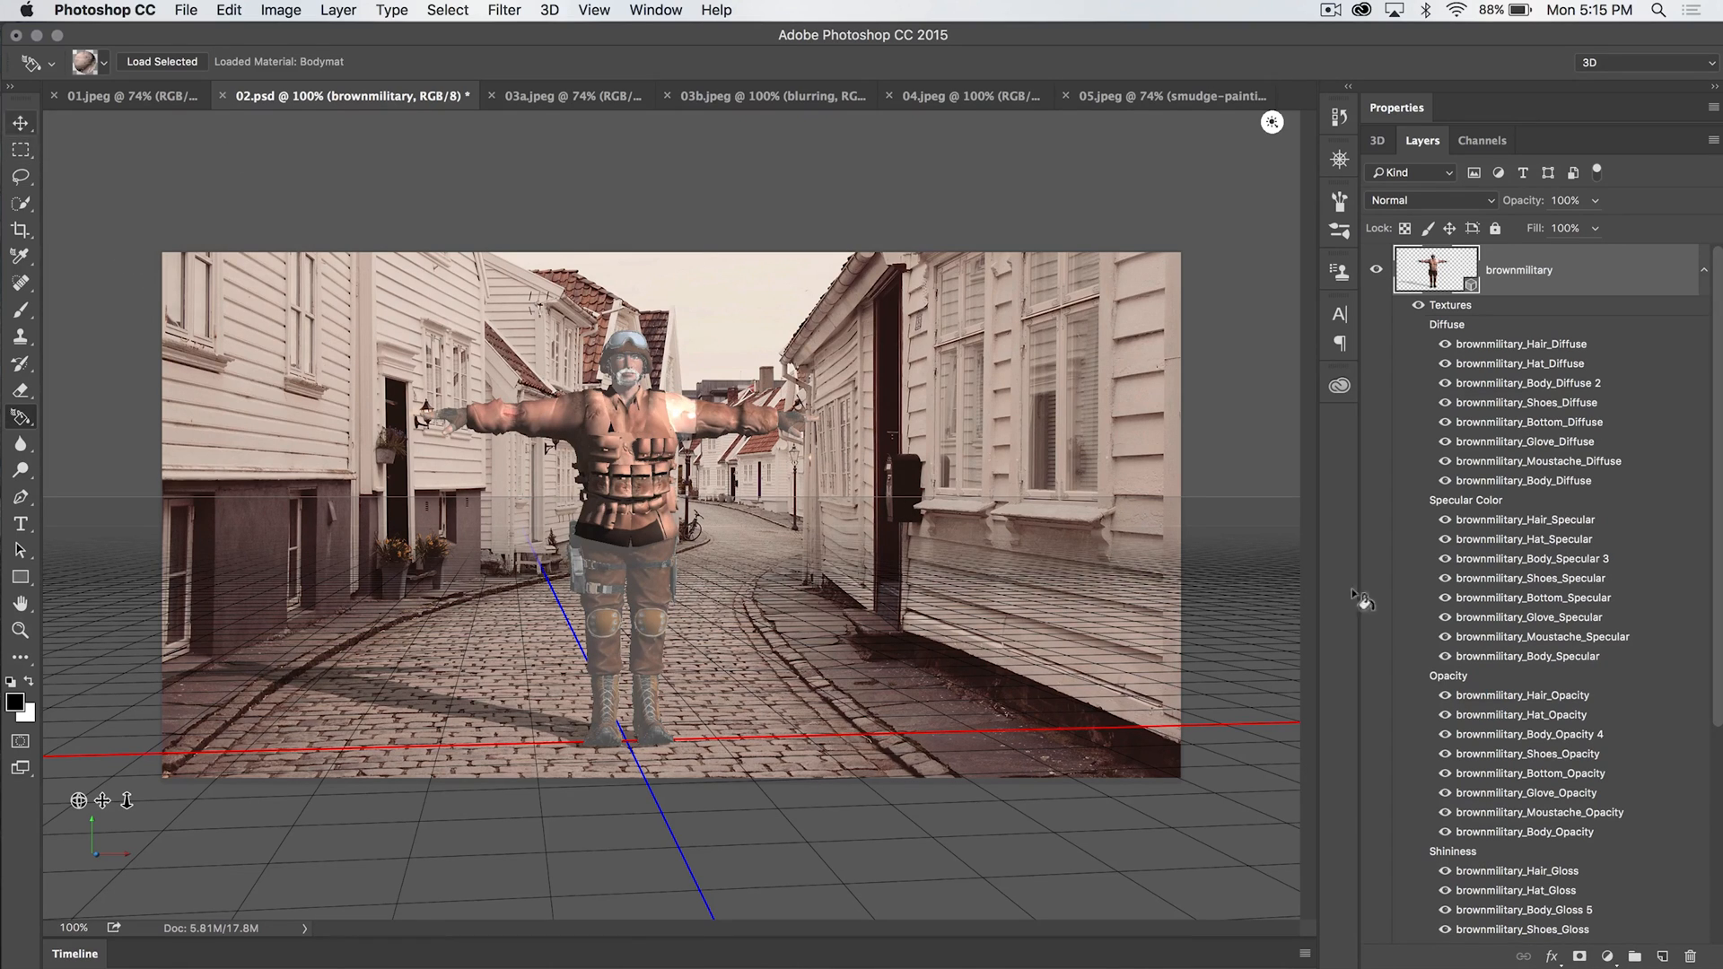
left_click(1399, 270)
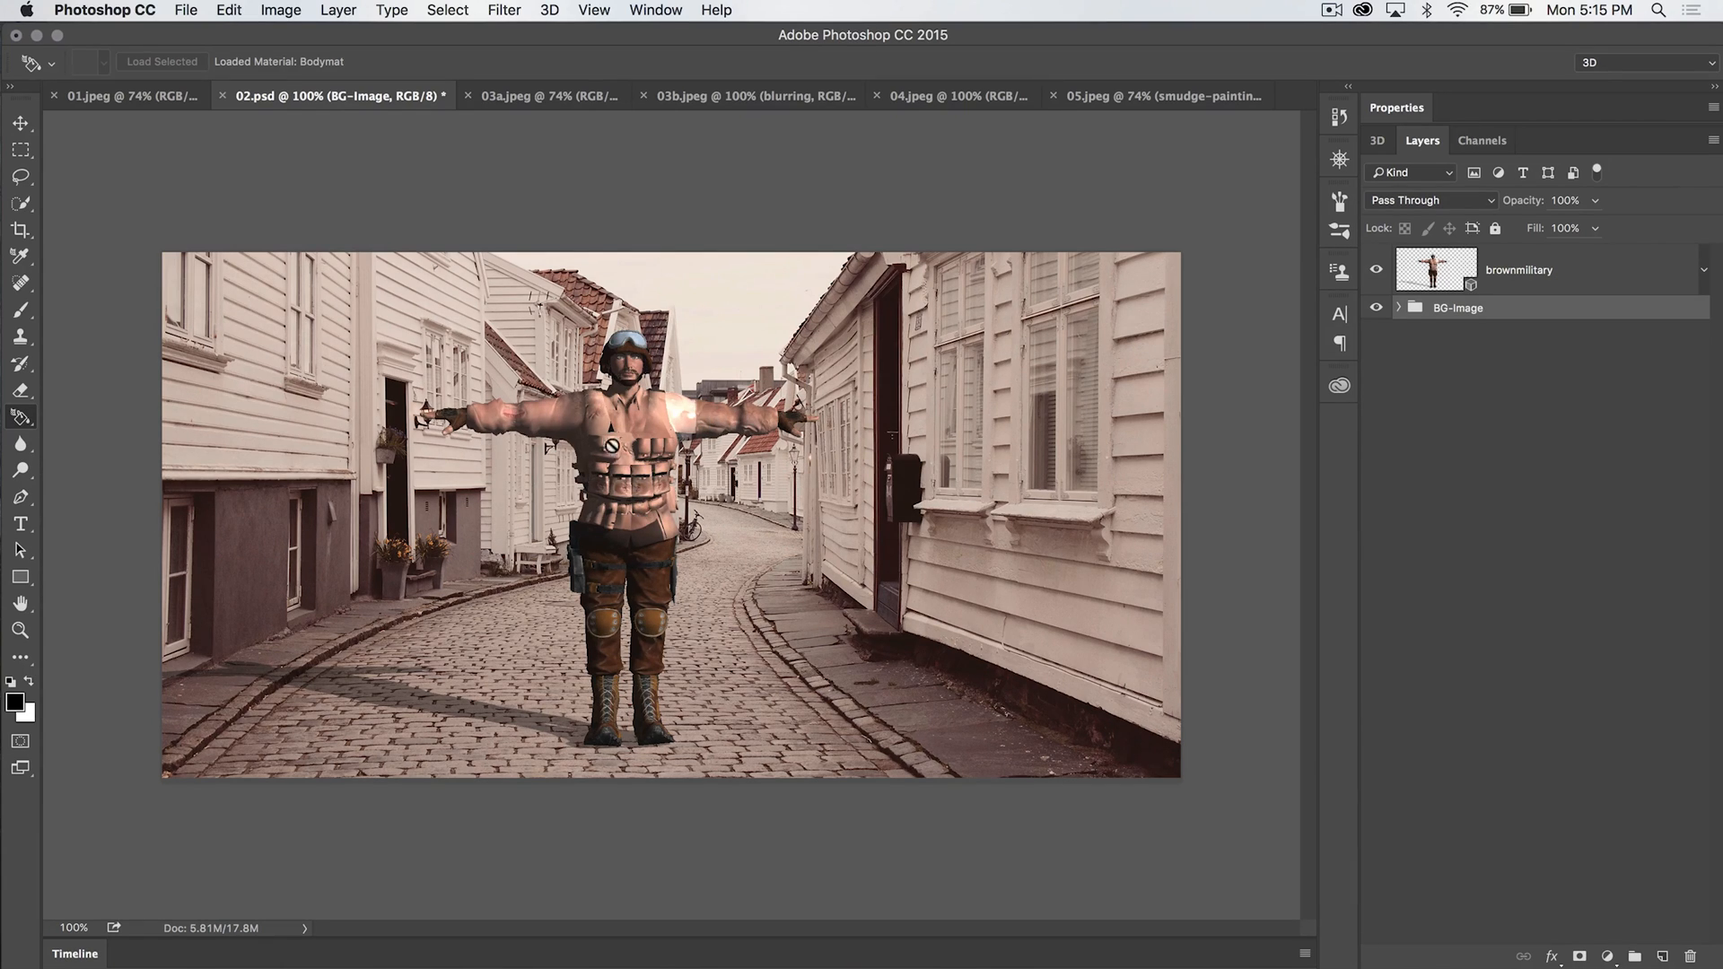
mouse_move(1040, 387)
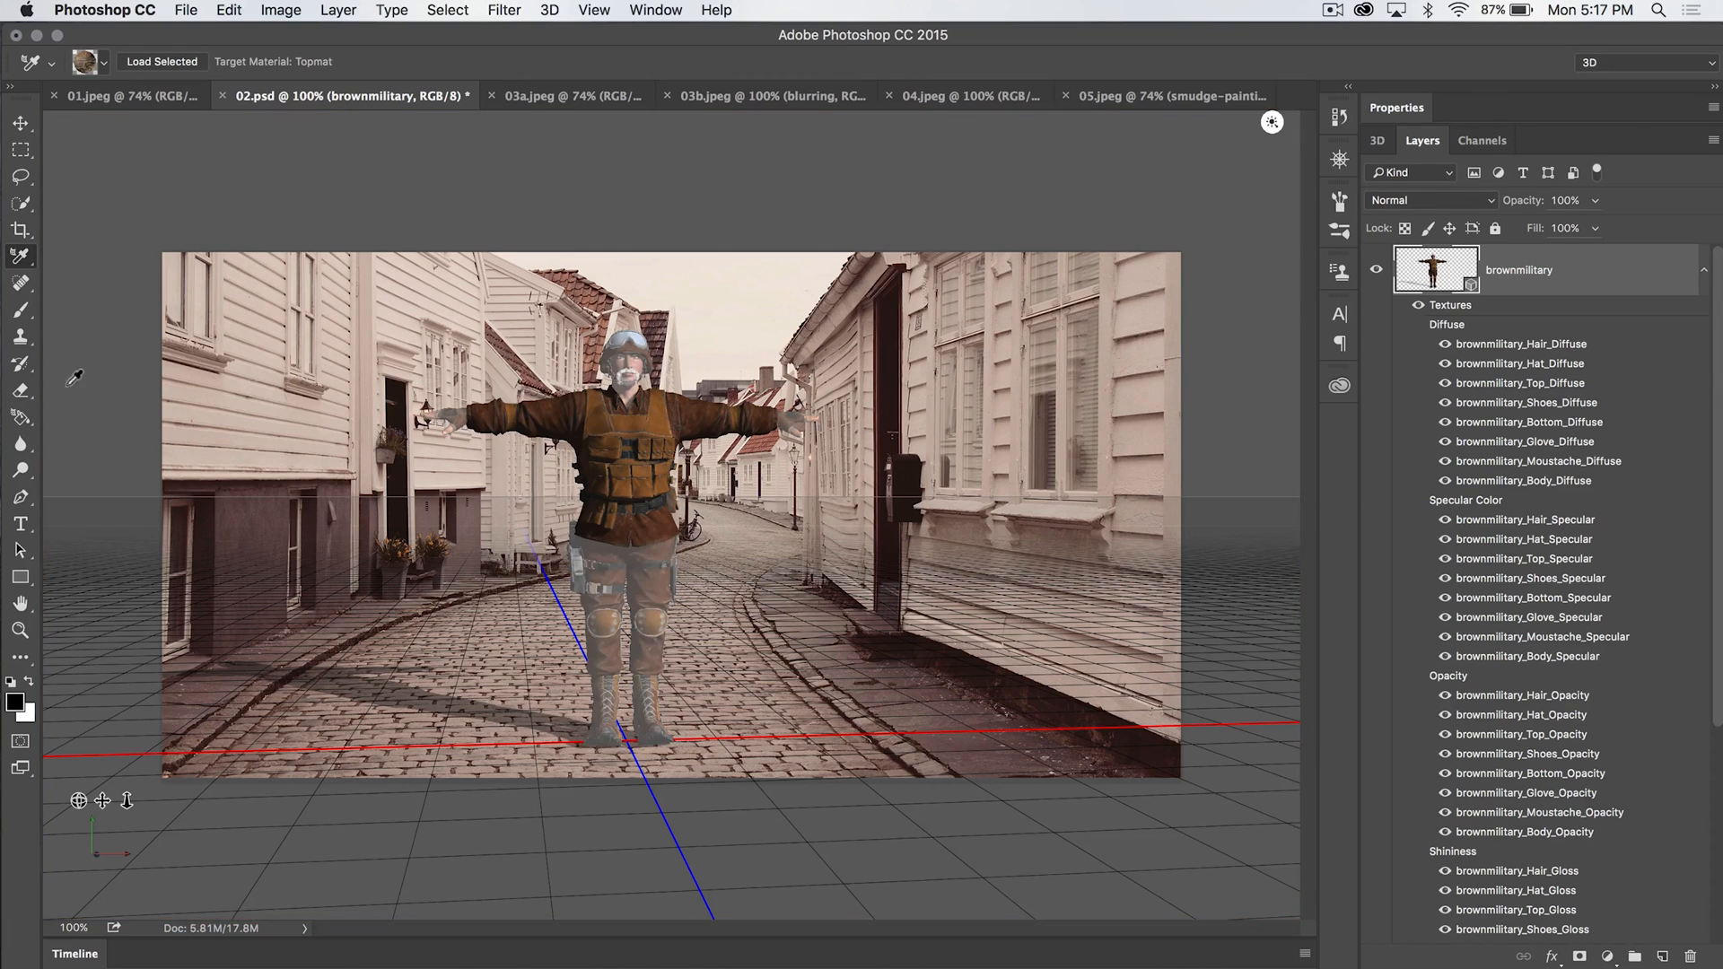
Step: Switch to the Move Tool with the original brown shirt texture restored
left_click(632, 362)
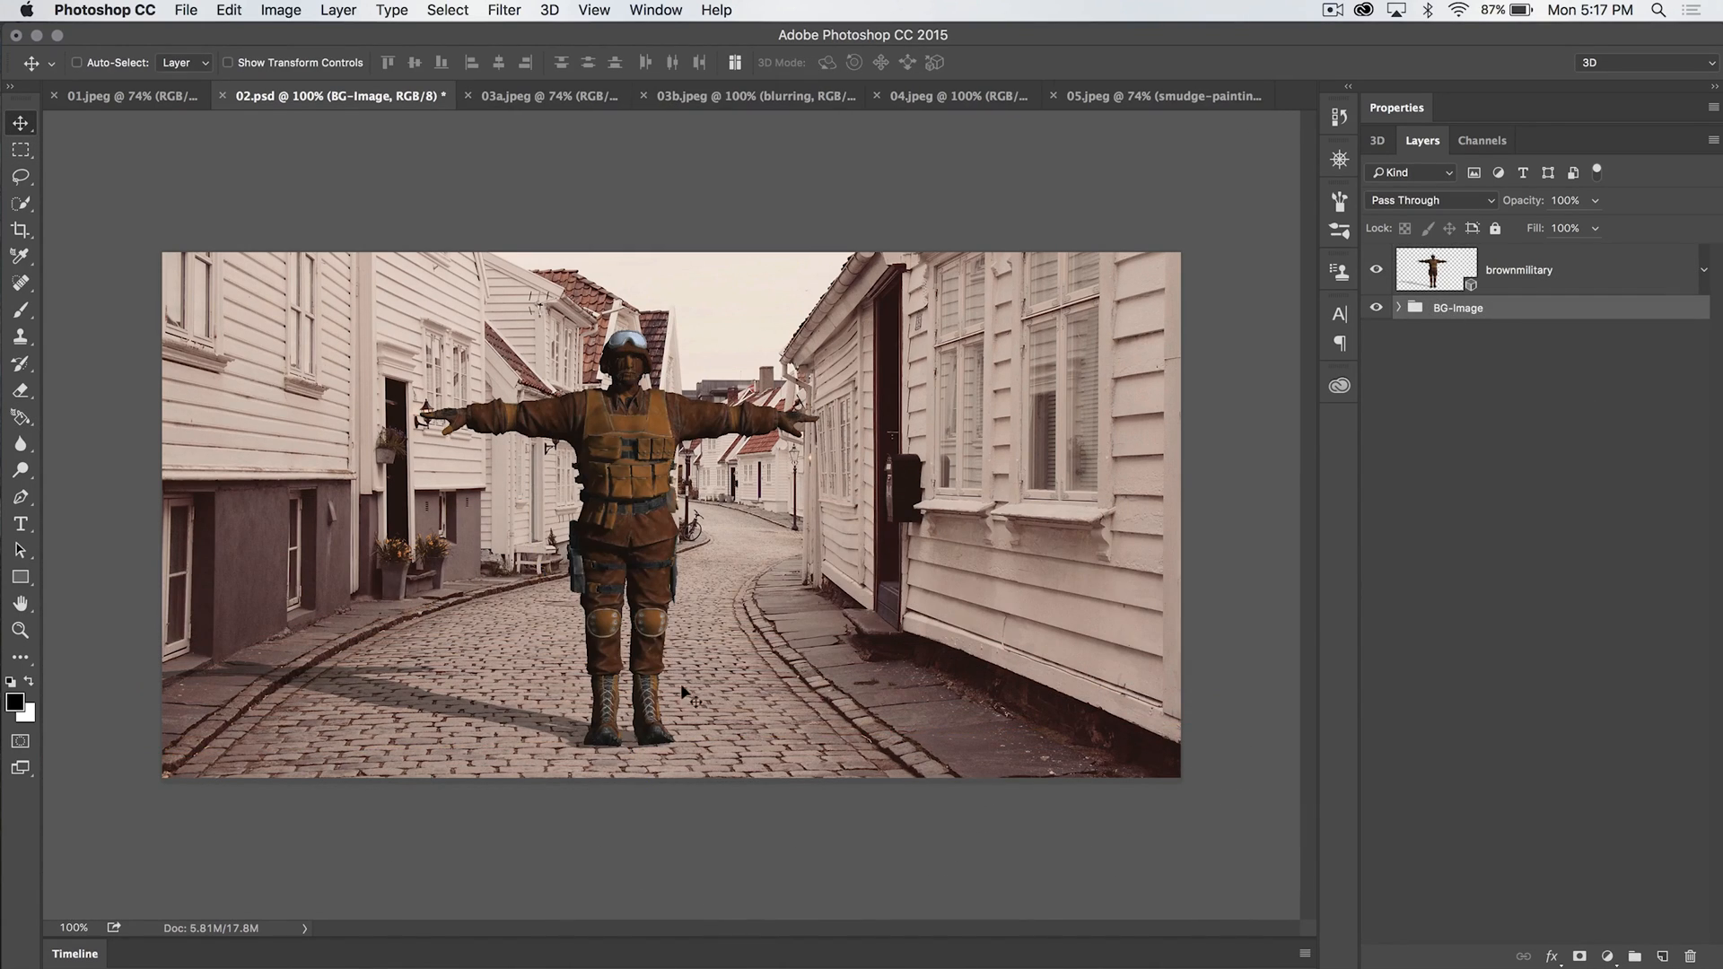
mouse_move(539, 448)
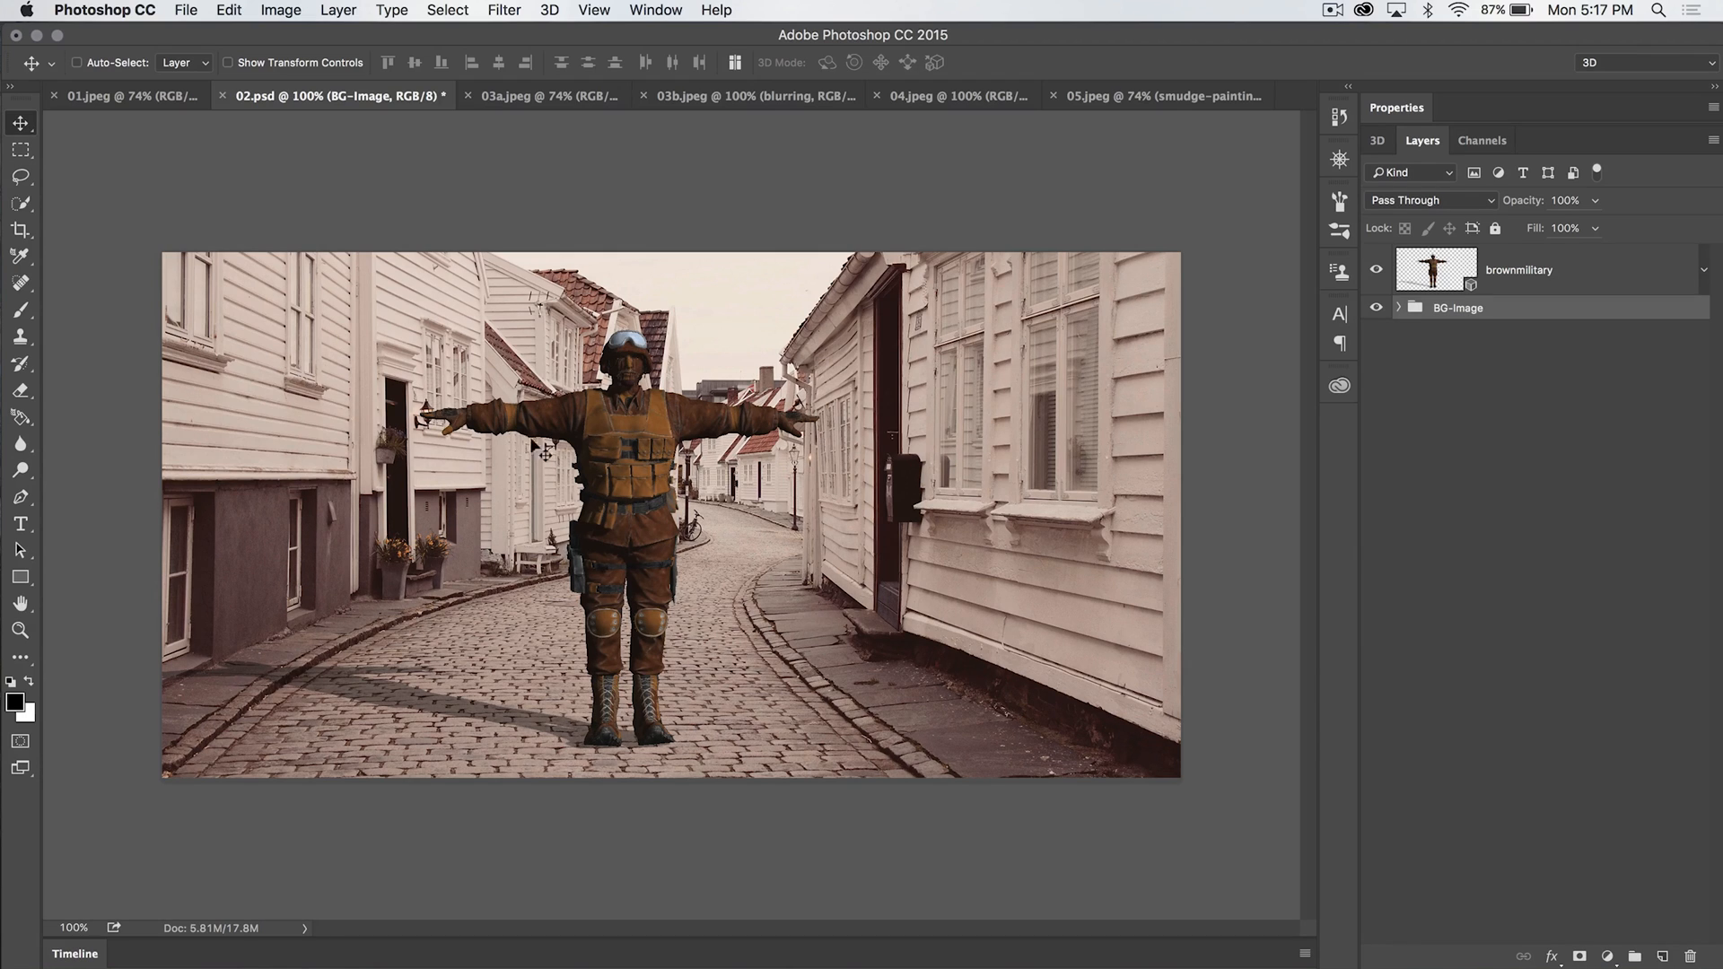